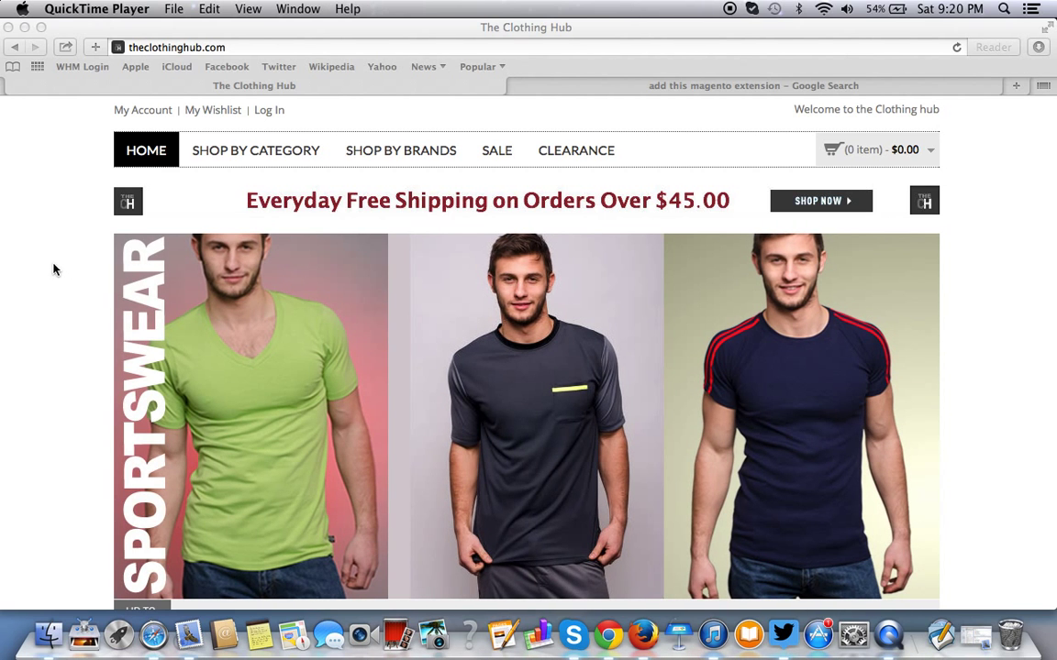
Browse the home page down to Swimwear and reach the Dip Dyed Swim Short product page.
{"action": "scroll", "scroll_direction": "down", "scroll_amount": 3}
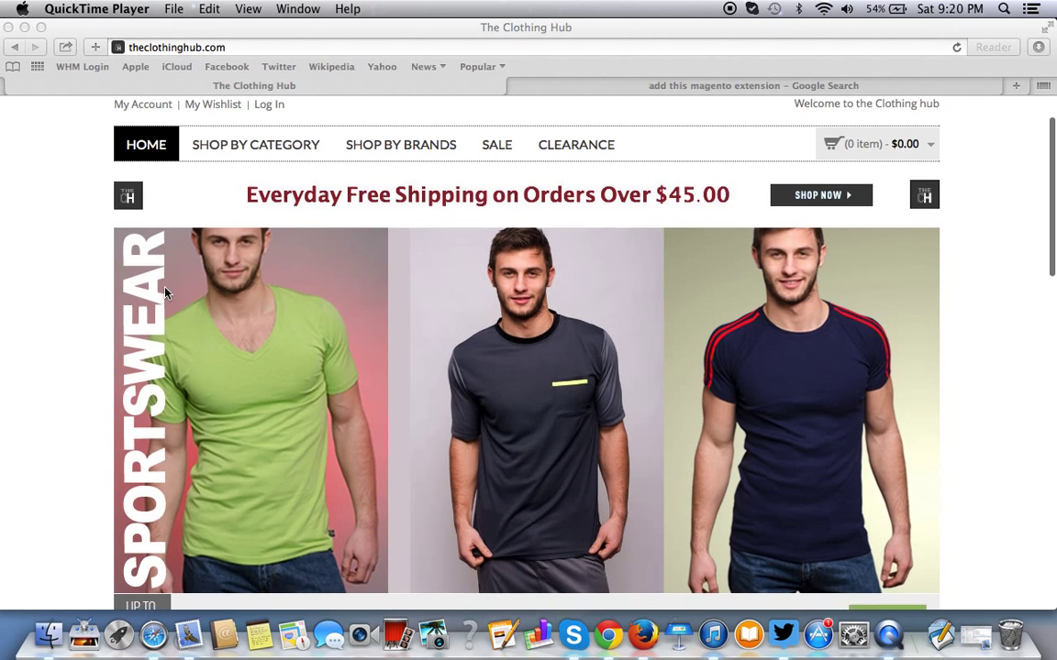
{"action": "scroll", "scroll_direction": "down", "scroll_amount": 3}
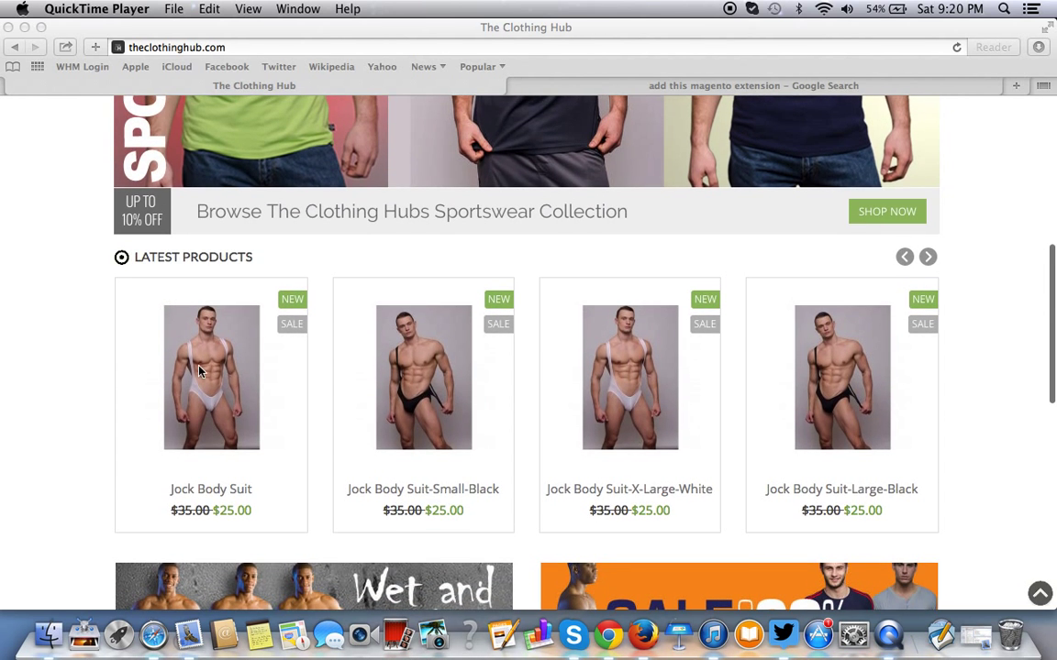
{"action": "scroll", "scroll_direction": "down", "scroll_amount": 3}
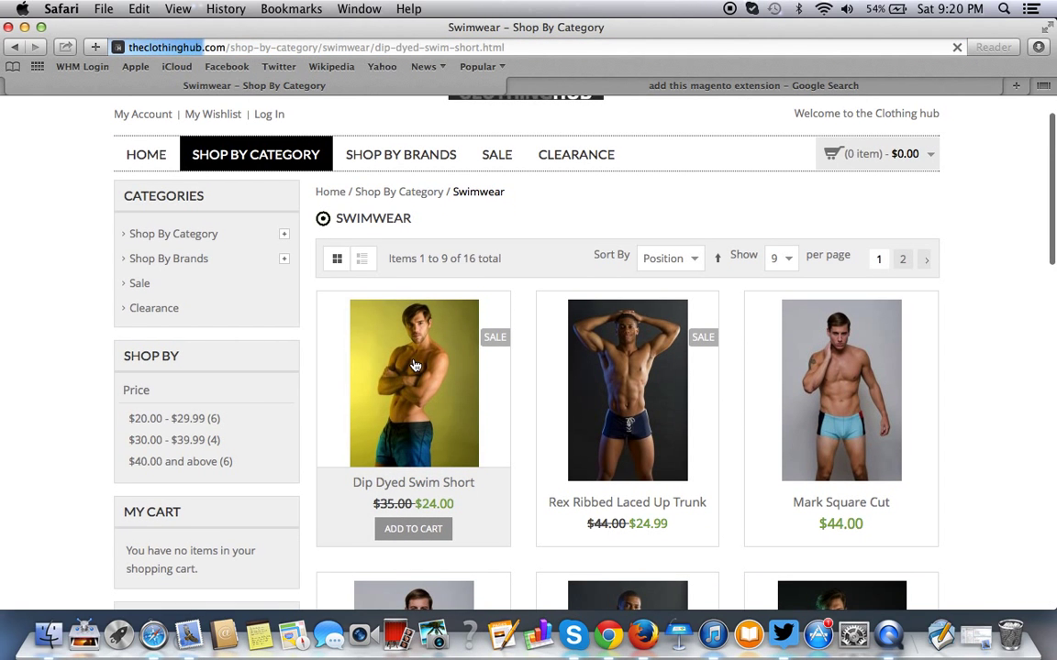
{"action": "left_click", "coordinate": [413, 383]}
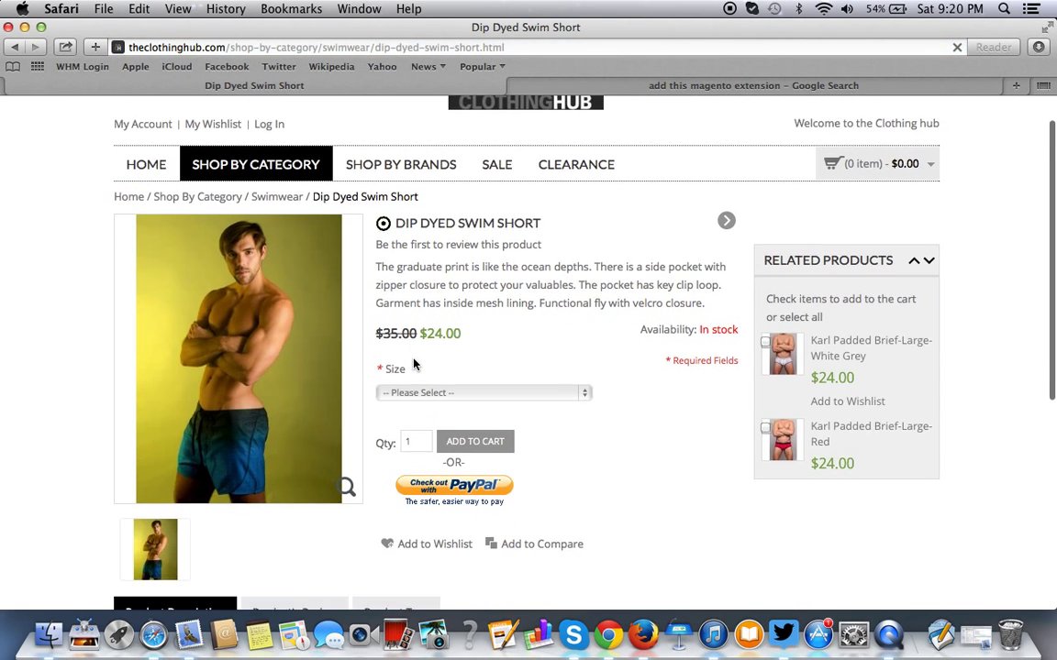
{"action": "scroll", "scroll_direction": "down", "scroll_amount": 3}
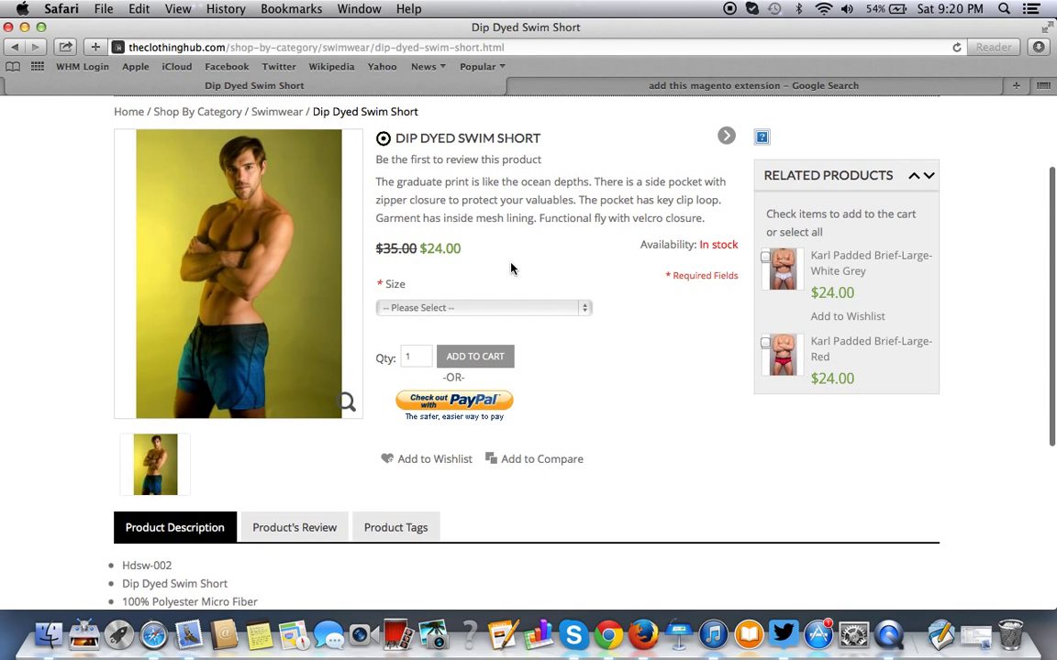
{"action": "scroll", "scroll_direction": "down", "scroll_amount": 3}
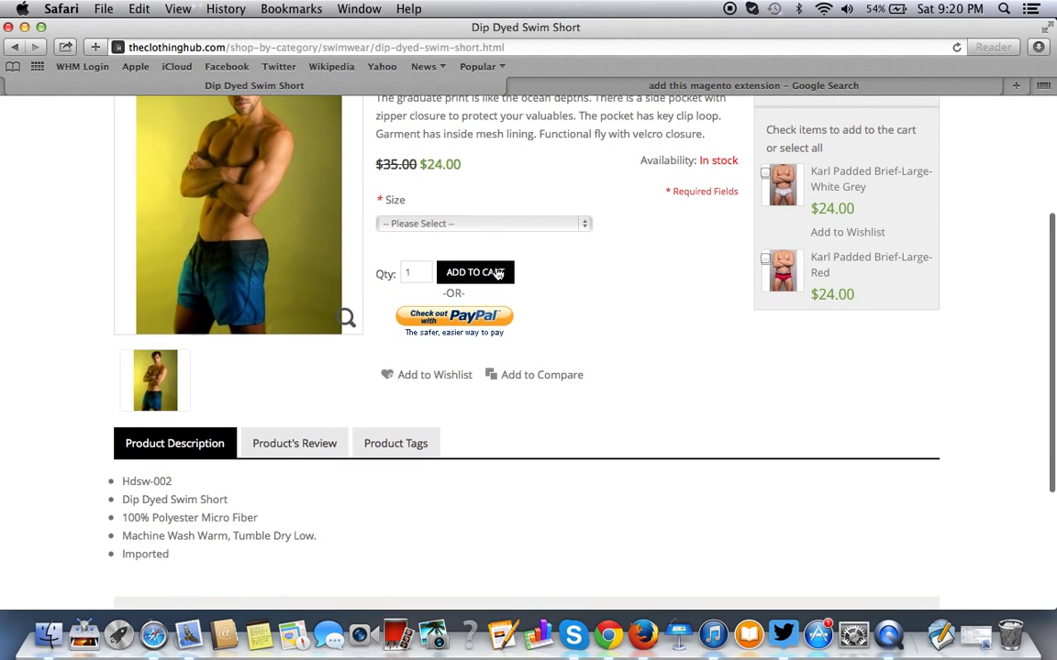
{"action": "scroll", "scroll_direction": "down", "scroll_amount": 3}
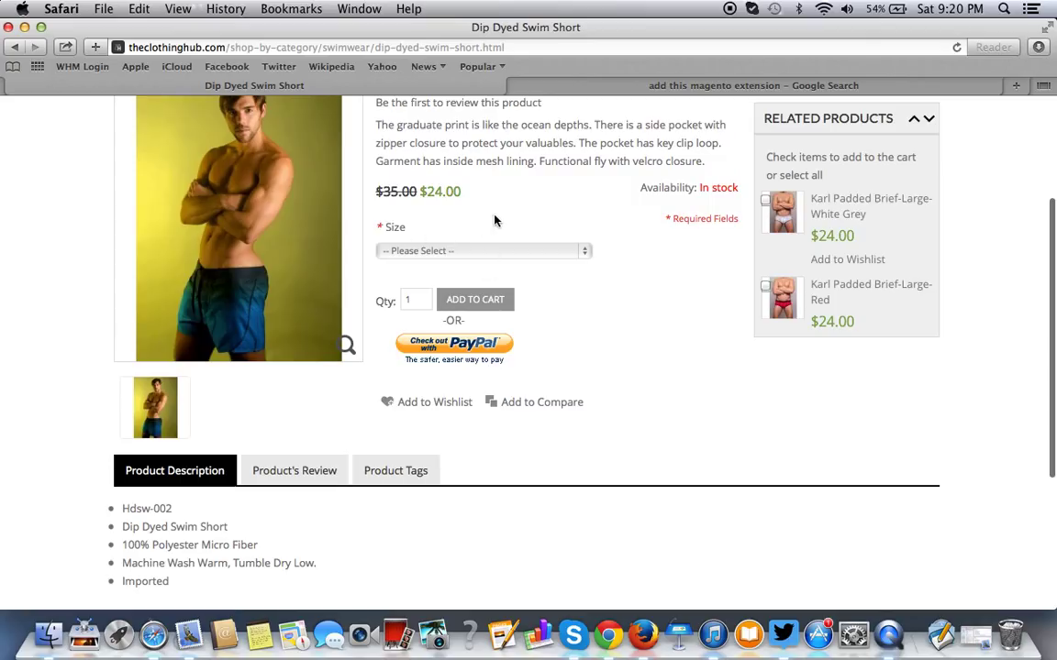
{"action": "mouse_move", "coordinate": [477, 228]}
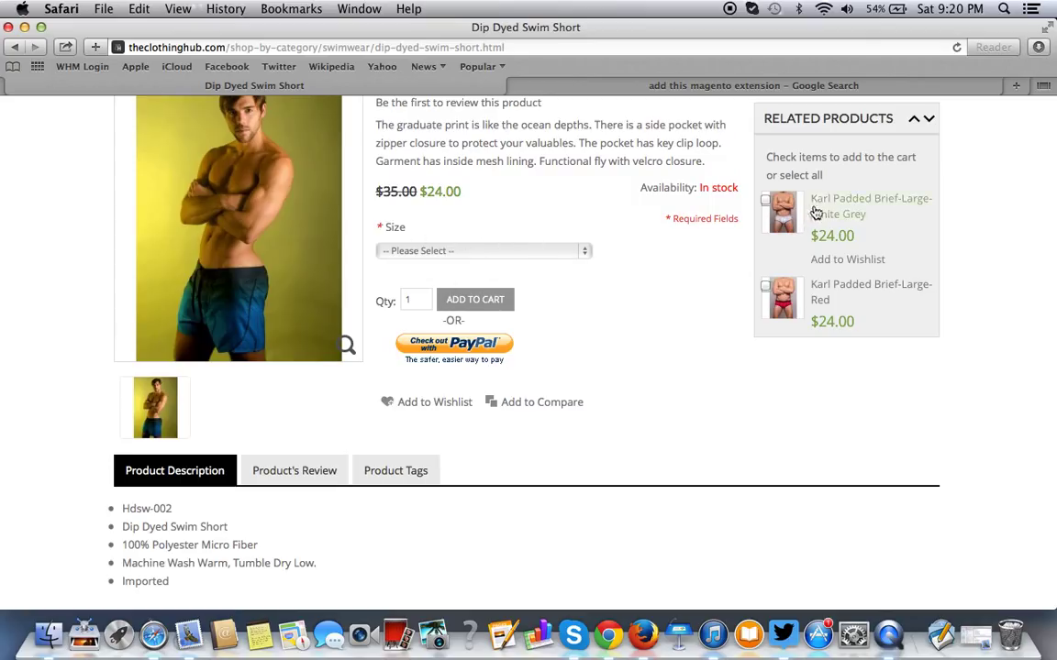
Reach the Karl Padded Brief-Large-White Grey page from the swim short's related products.
{"action": "left_click", "coordinate": [870, 206]}
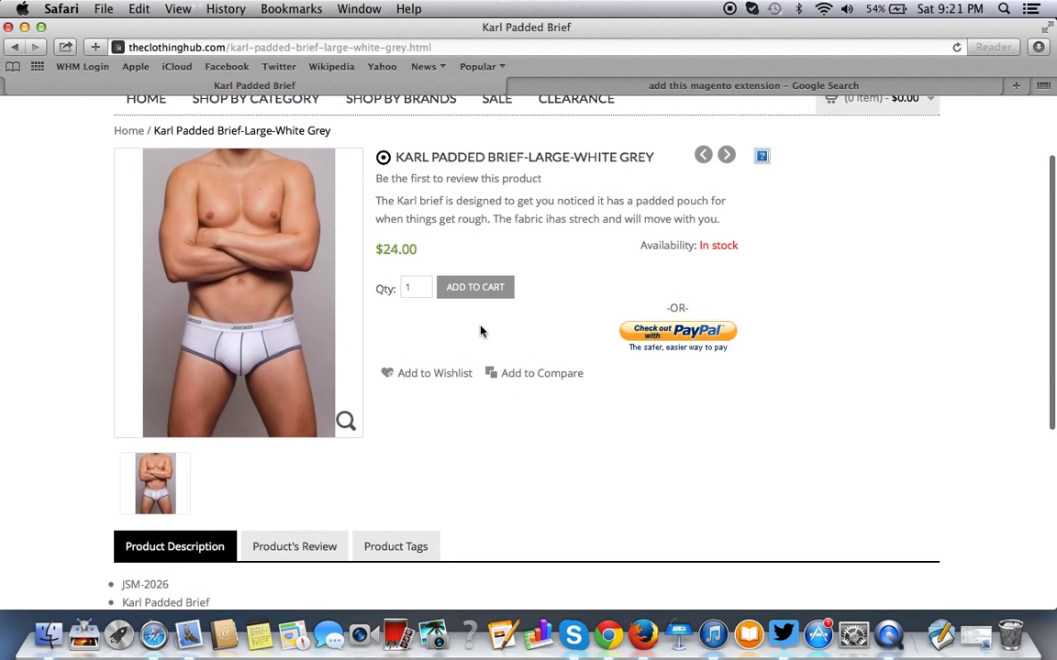
{"action": "scroll", "scroll_direction": "down", "scroll_amount": 3}
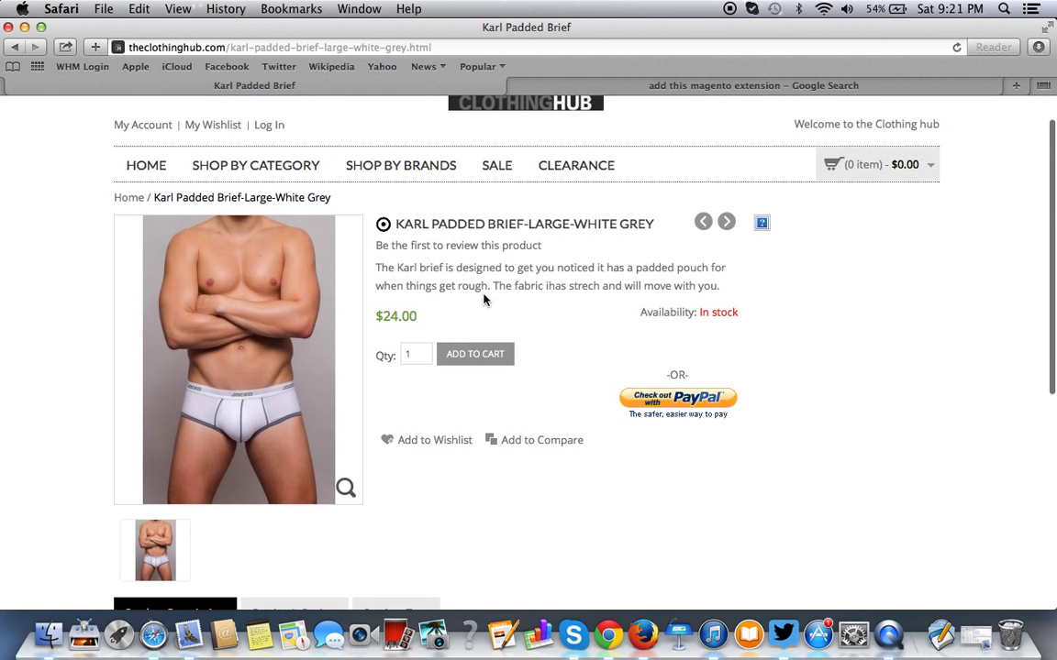
{"action": "mouse_move", "coordinate": [576, 319]}
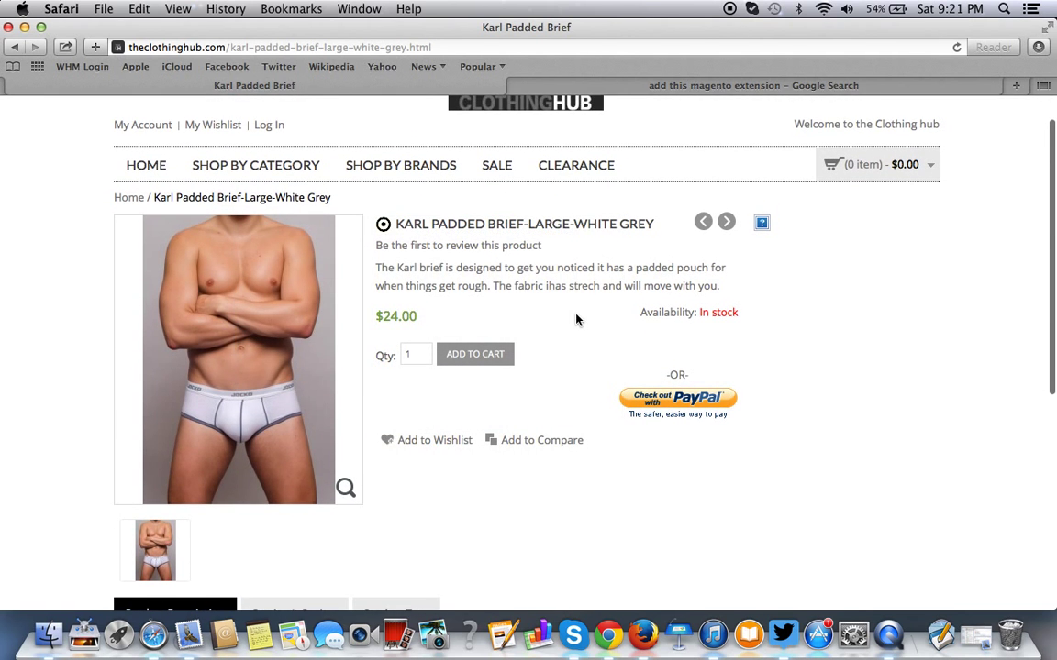
{"action": "scroll", "scroll_direction": "down", "scroll_amount": 3}
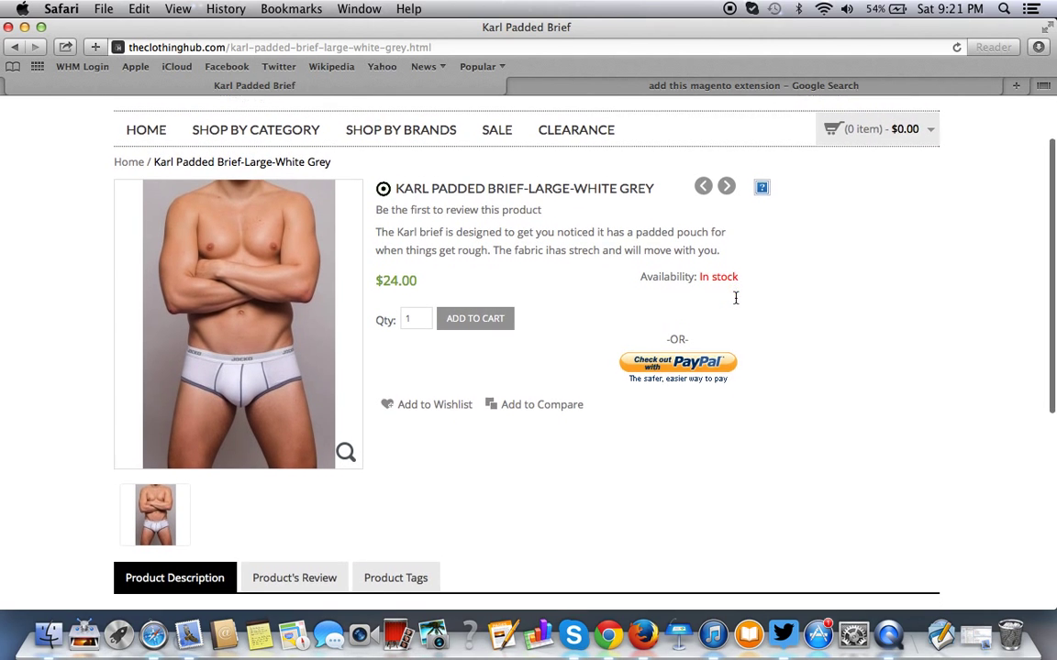
From the Google results for 'add this magento extension', follow the AddThis - Magento Connect link.
{"action": "left_click", "coordinate": [752, 87]}
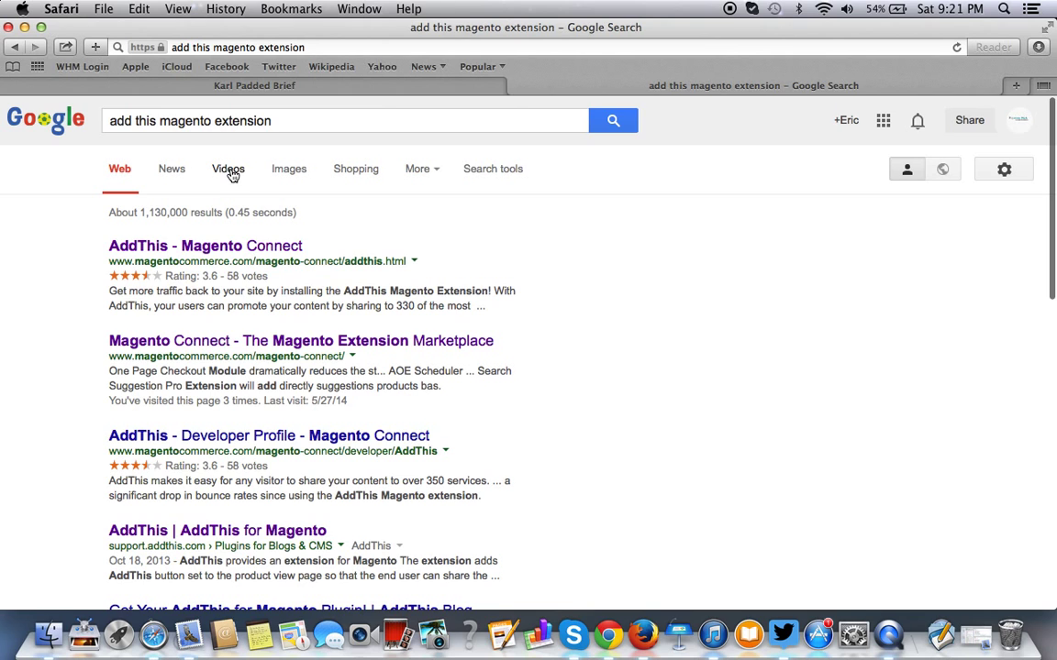
{"action": "mouse_move", "coordinate": [234, 174]}
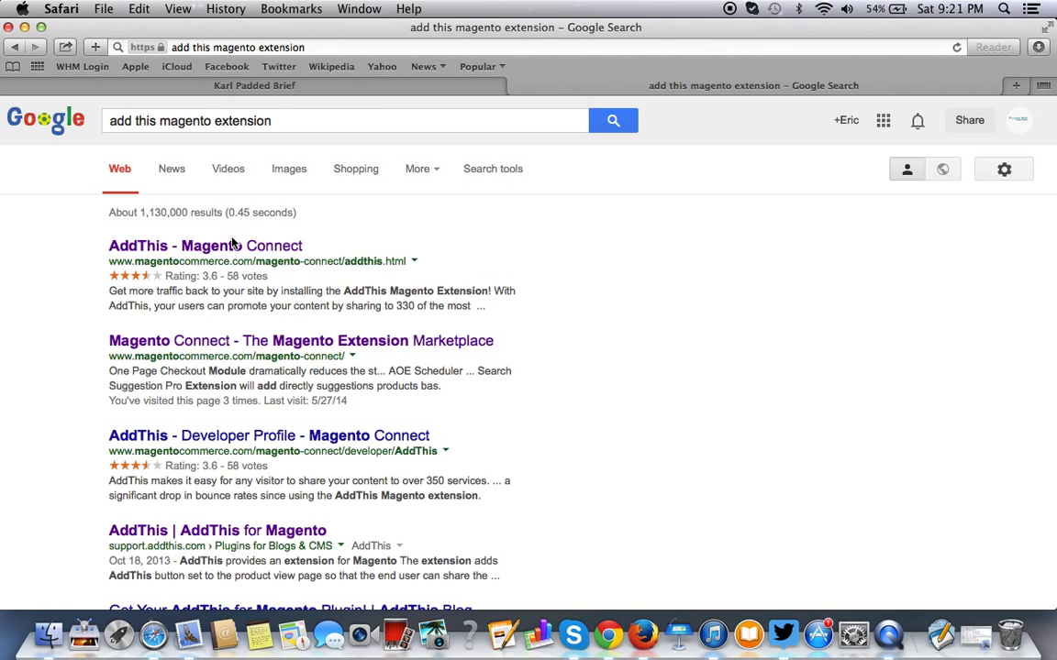
{"action": "left_click", "coordinate": [205, 246]}
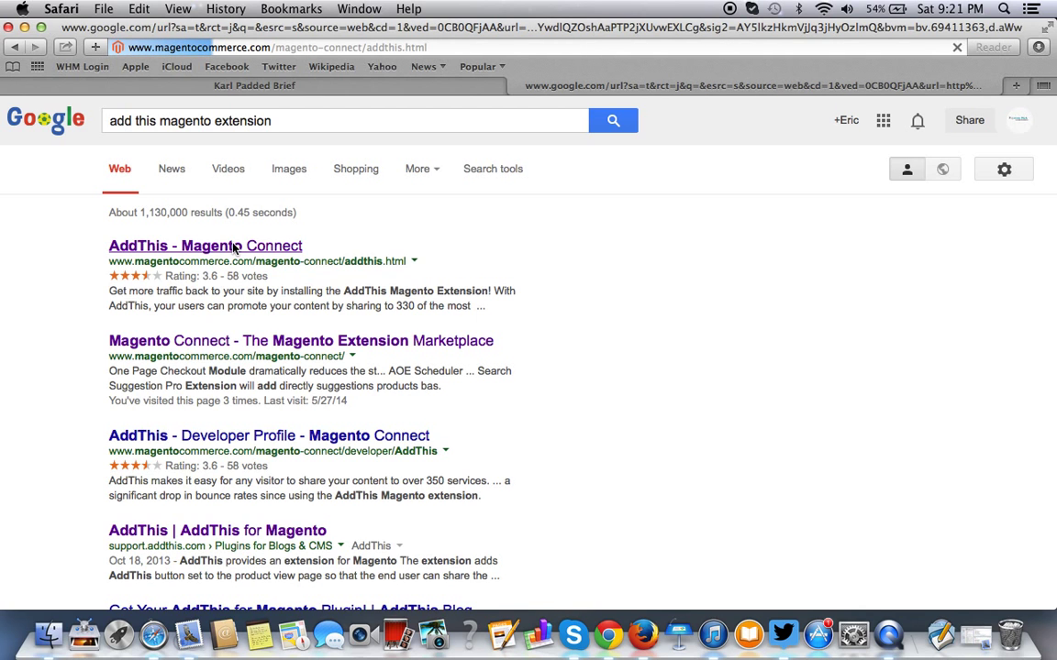
Start Install Now, accept the license agreement, generate the AddThis extension key, and return to the store tab.
{"action": "left_click", "coordinate": [206, 246]}
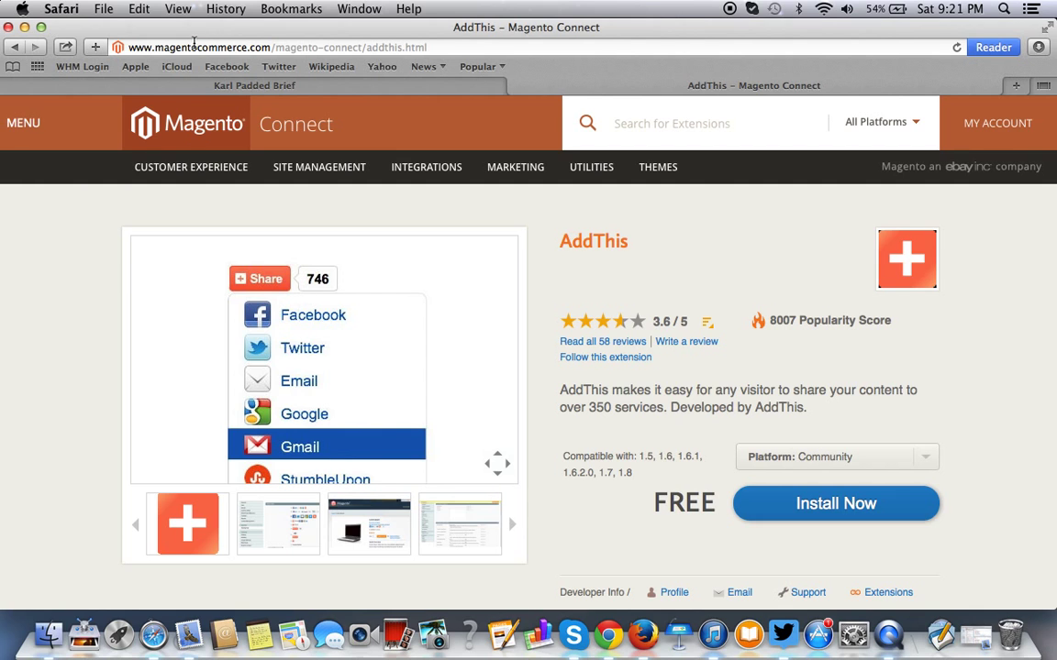
{"action": "mouse_move", "coordinate": [201, 48]}
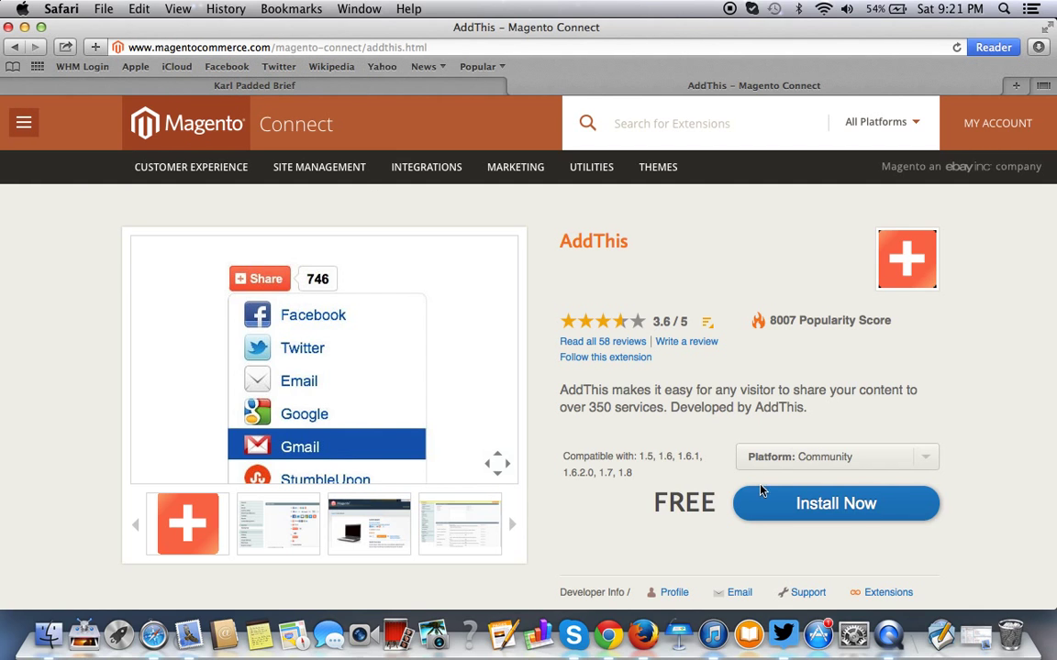
{"action": "left_click", "coordinate": [835, 503]}
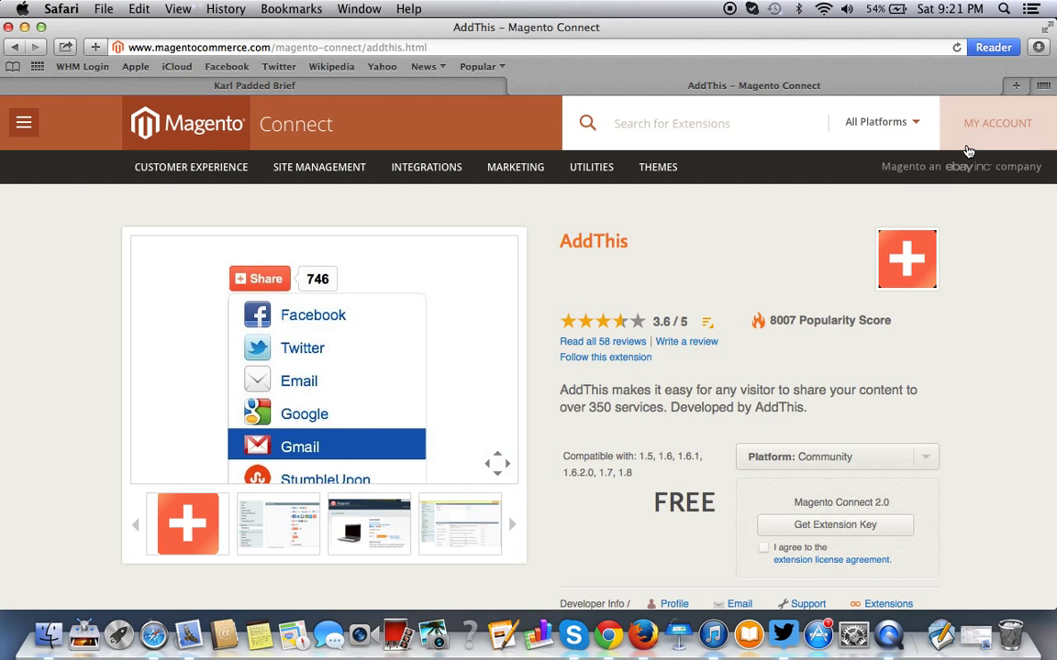
{"action": "mouse_move", "coordinate": [572, 494]}
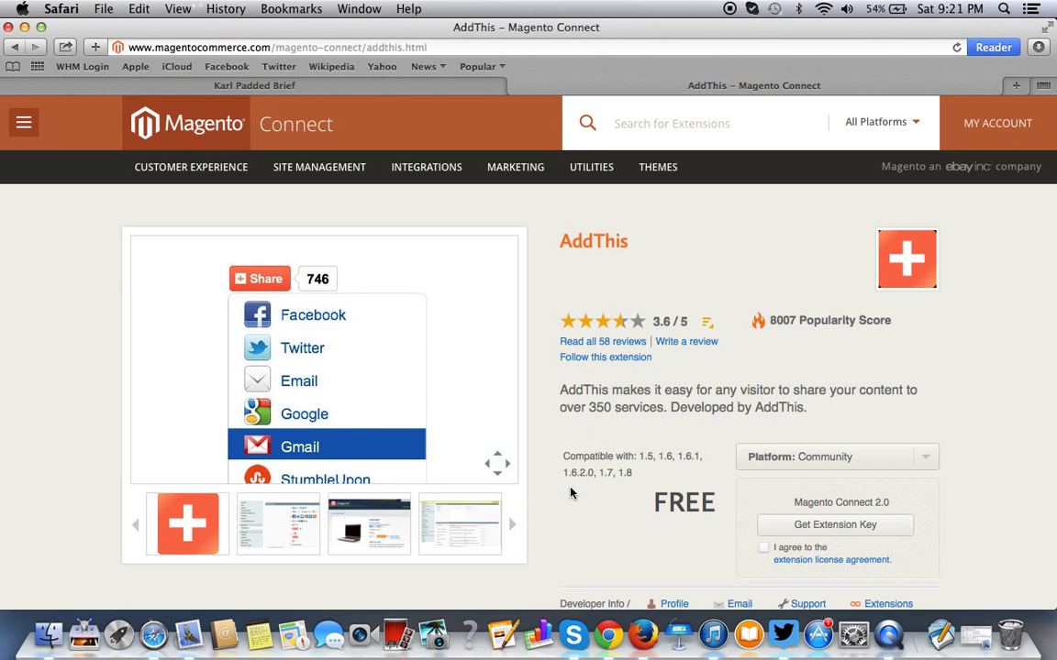
{"action": "mouse_move", "coordinate": [565, 316]}
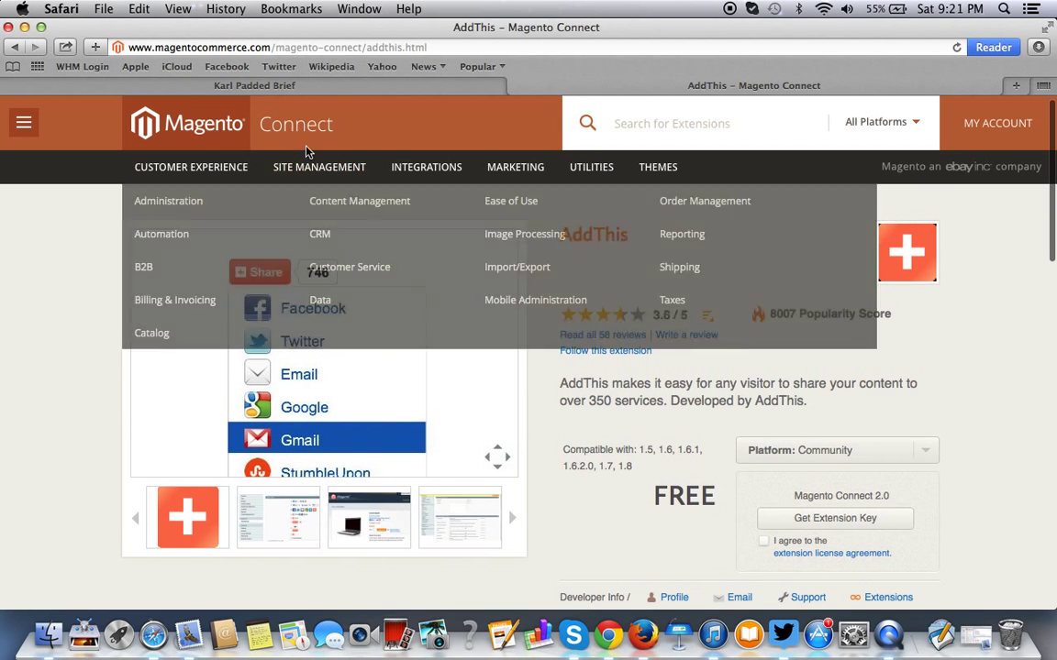
{"action": "scroll", "scroll_direction": "down", "scroll_amount": 3}
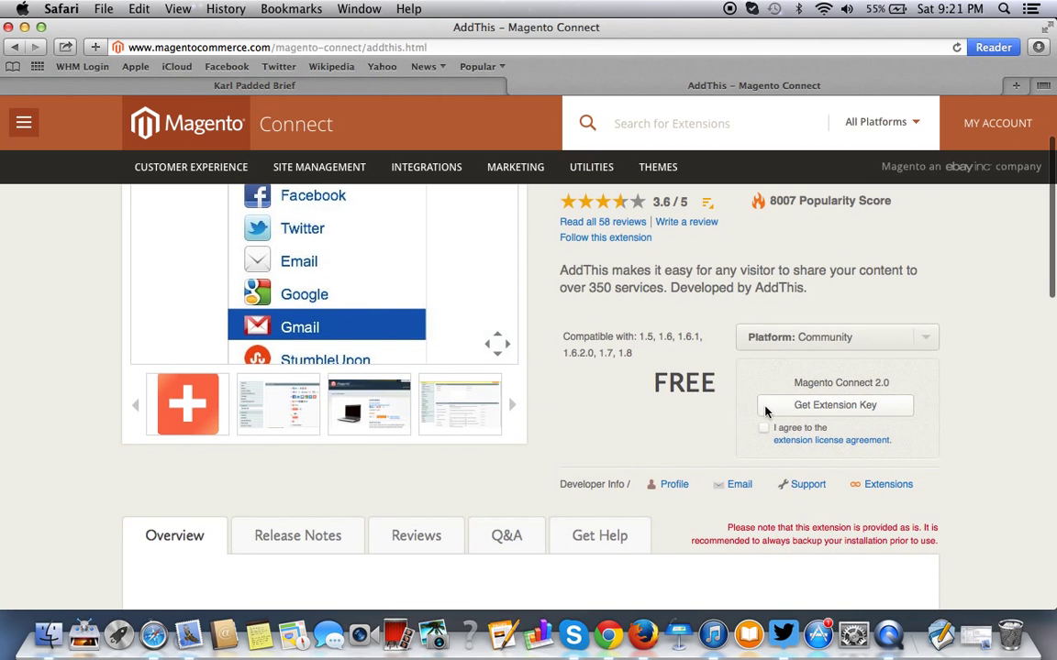
{"action": "left_click", "coordinate": [763, 427]}
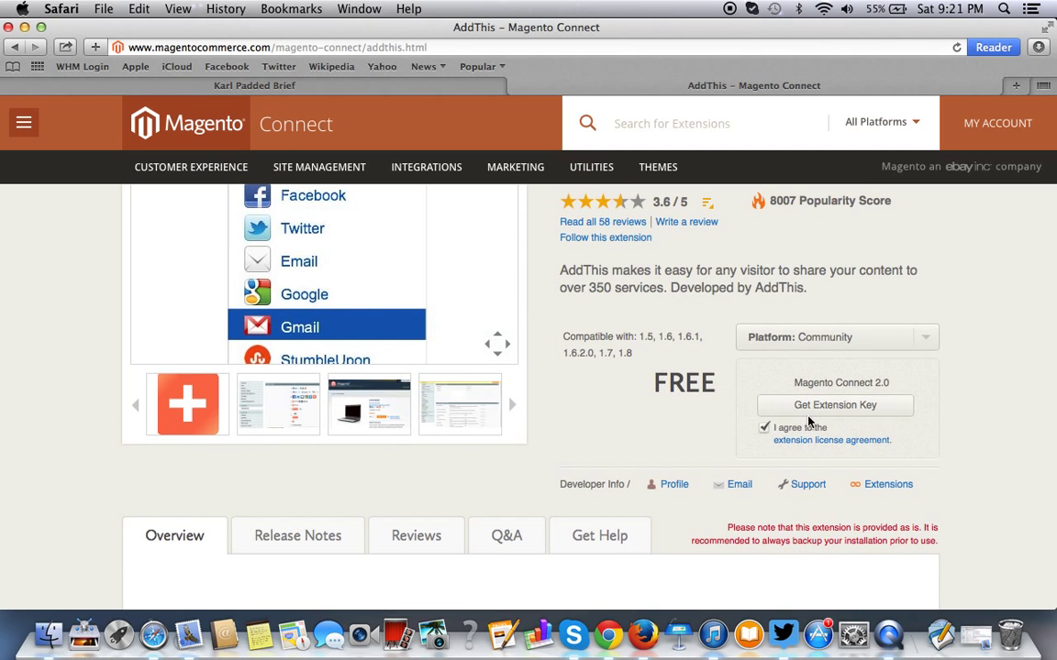
{"action": "mouse_move", "coordinate": [847, 447]}
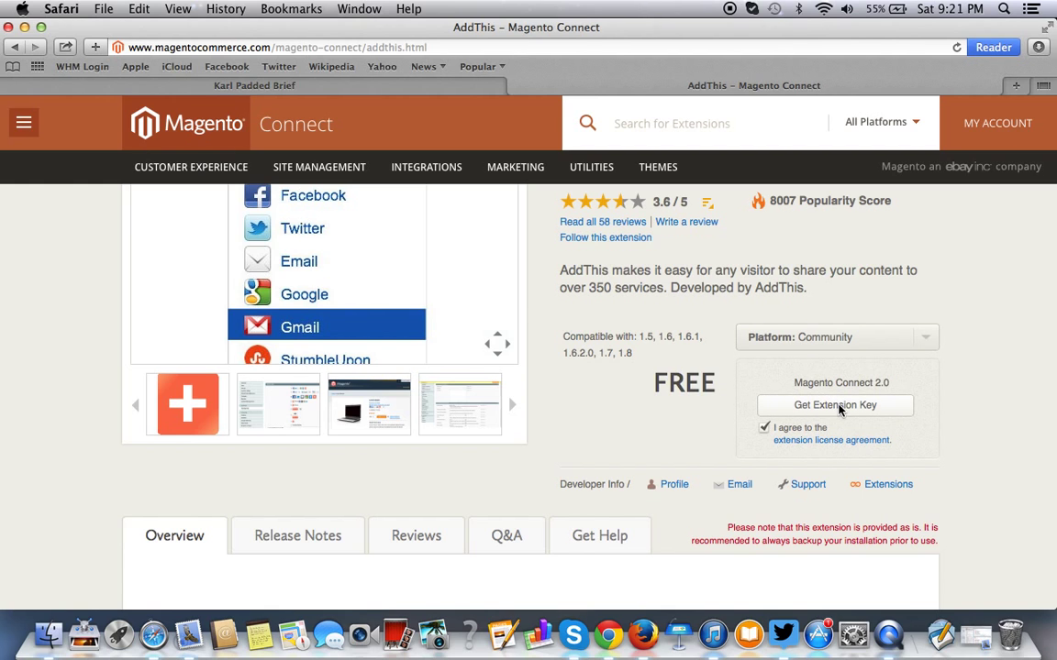
{"action": "left_click", "coordinate": [836, 405]}
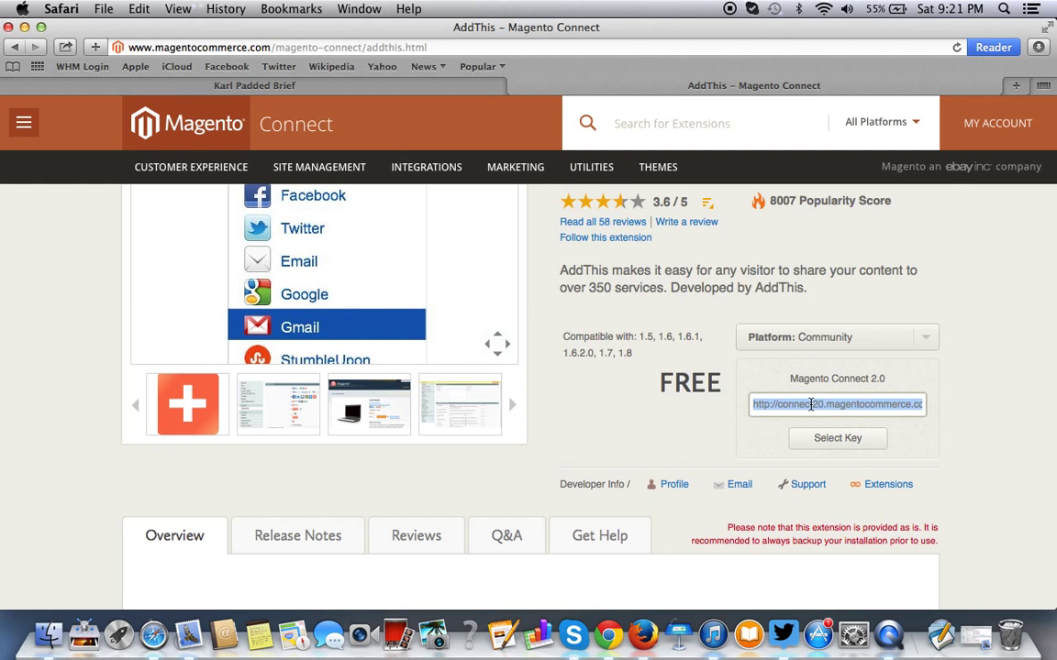
{"action": "left_click", "coordinate": [253, 86]}
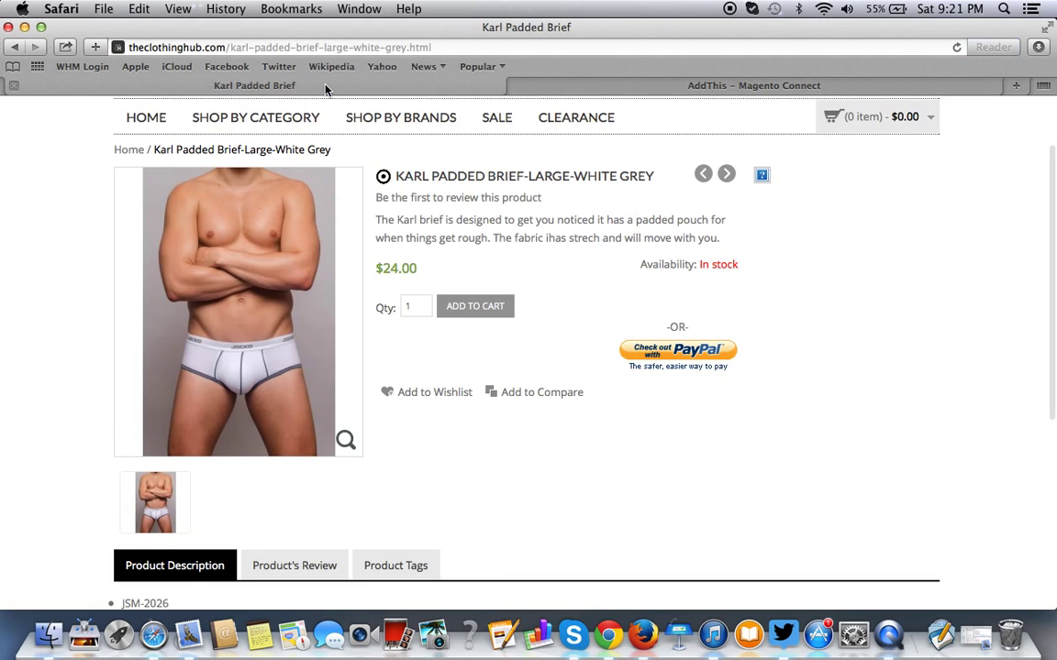
From the Admin Panel's System menu, reach the Magento Connect Manager entry.
{"action": "left_click", "coordinate": [303, 47]}
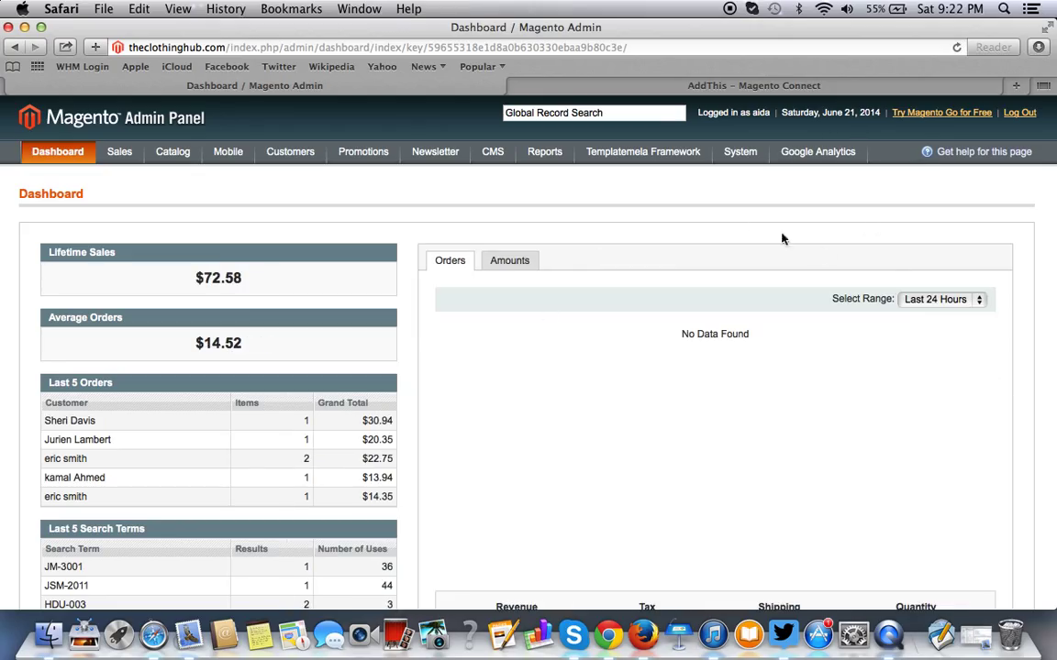
{"action": "left_click", "coordinate": [741, 151]}
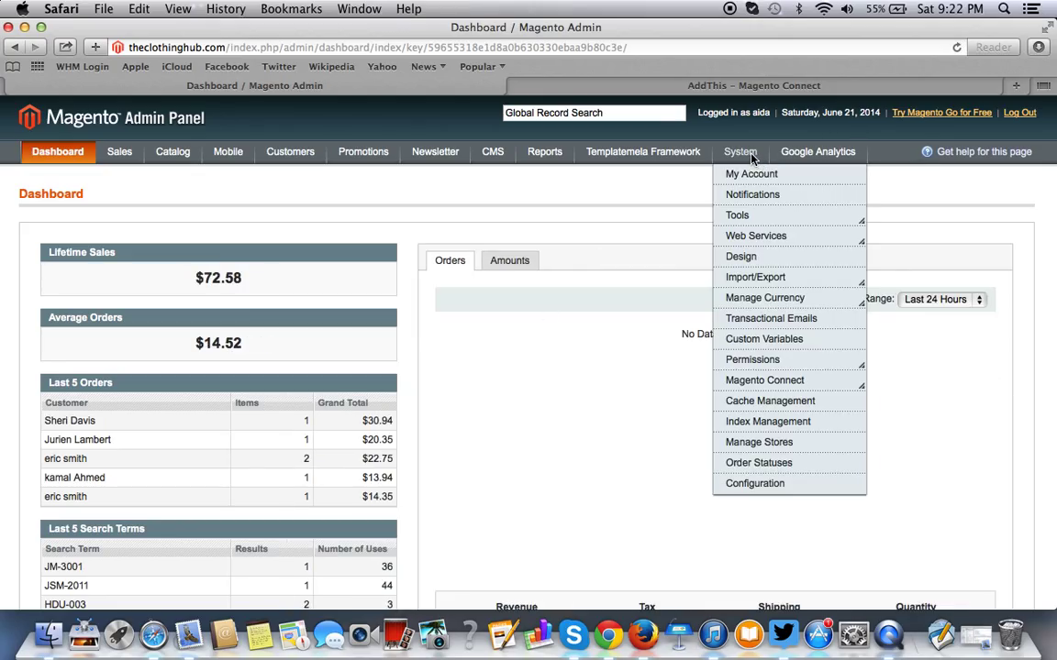
{"action": "mouse_move", "coordinate": [785, 431]}
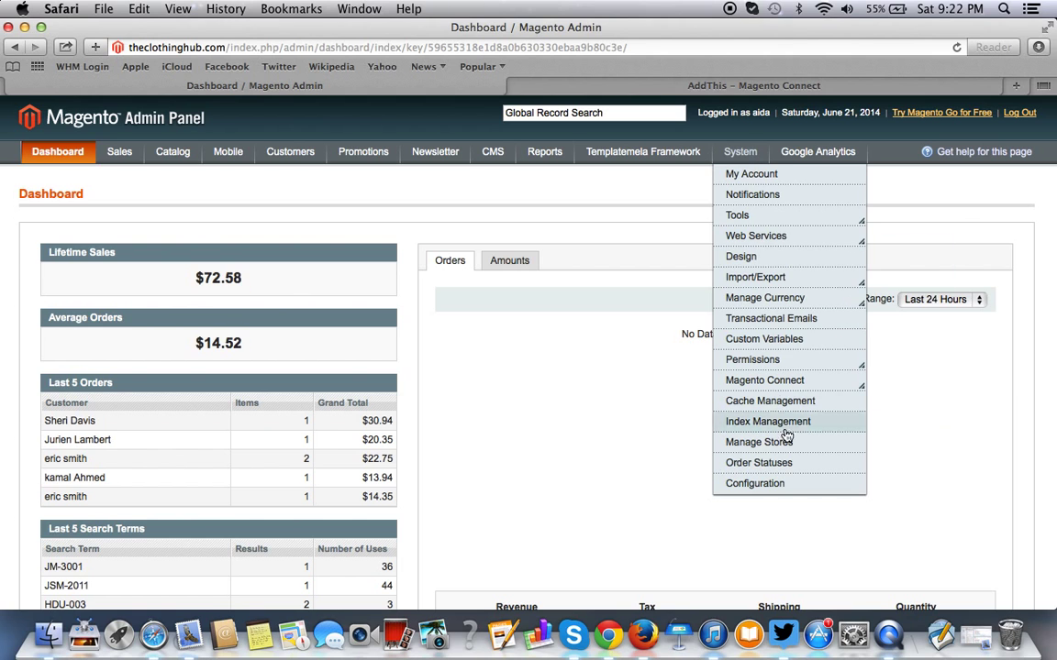
{"action": "mouse_move", "coordinate": [785, 484]}
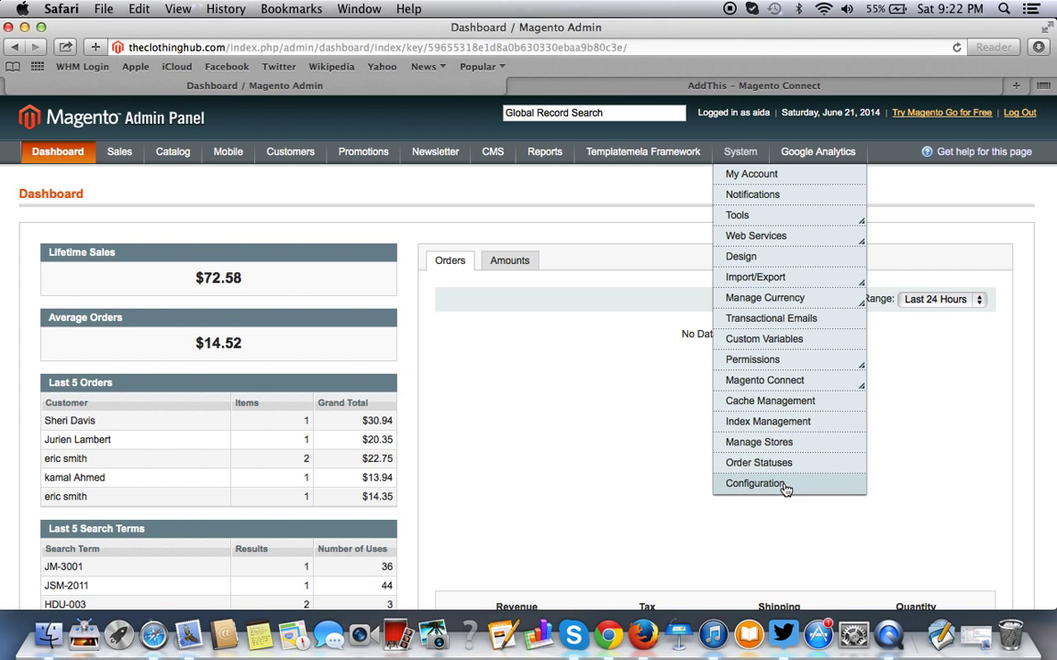
{"action": "mouse_move", "coordinate": [763, 380]}
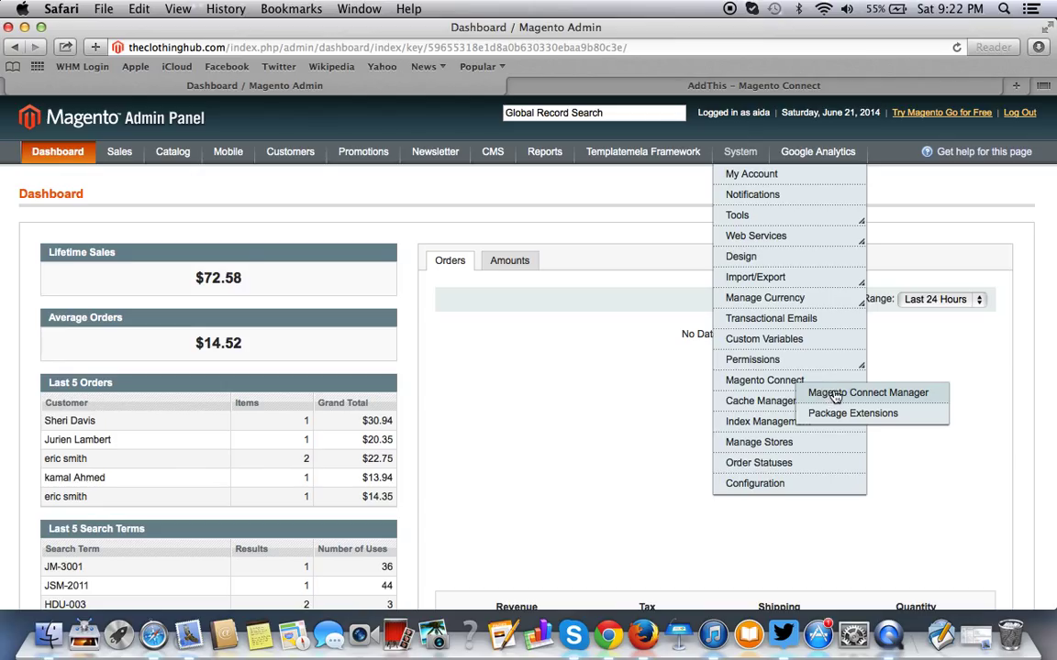
{"action": "mouse_move", "coordinate": [834, 396]}
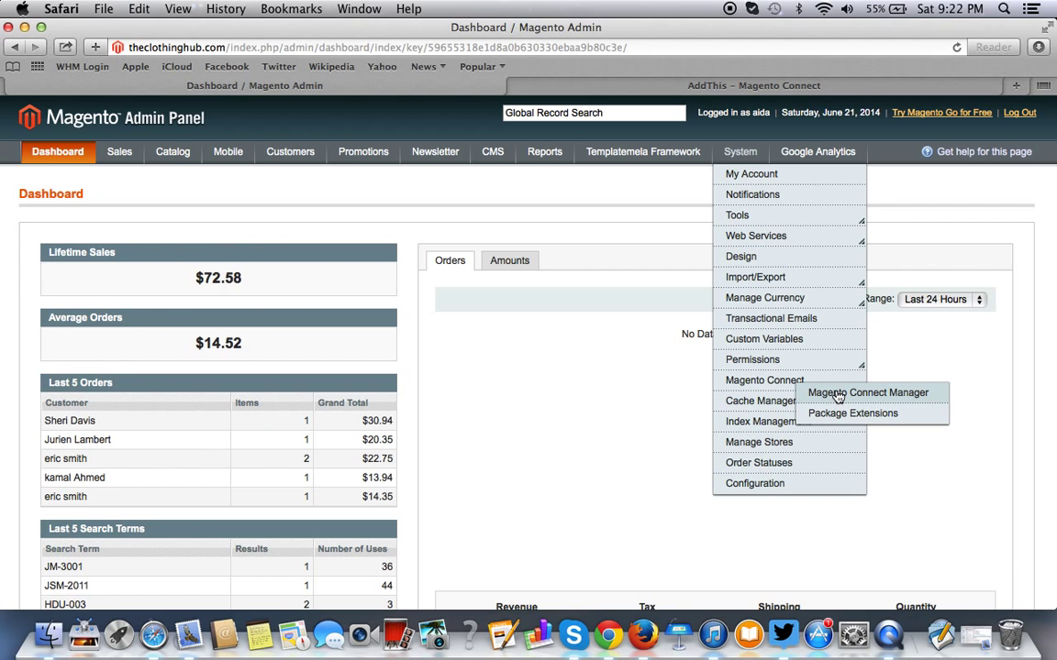
{"action": "left_click", "coordinate": [866, 392]}
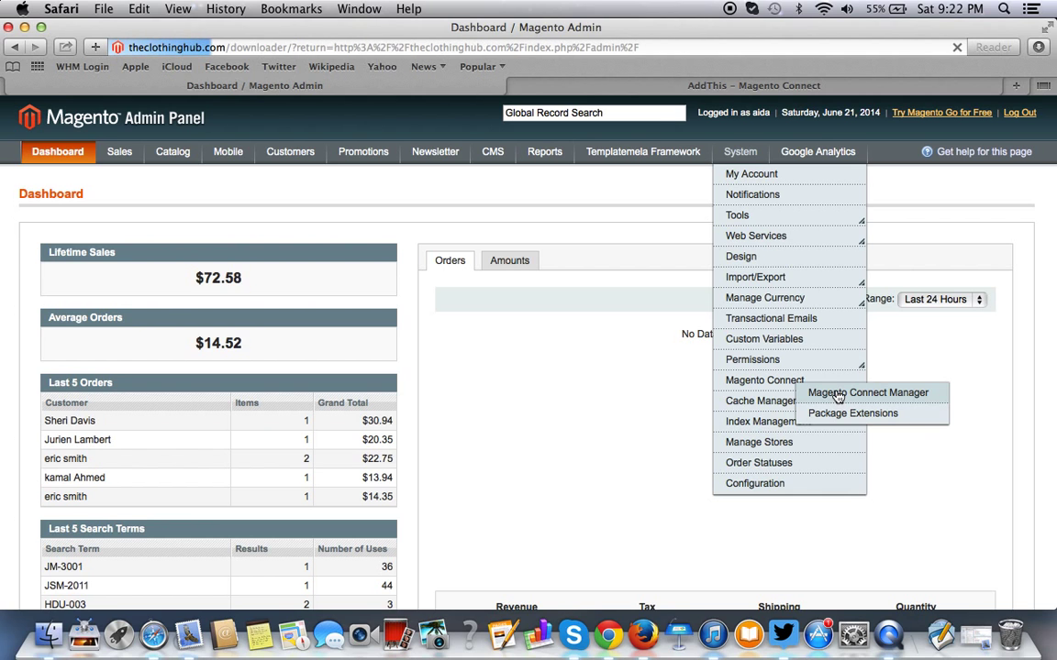
Log into Magento Connect Manager with the admin credentials, landing on its Extensions tab.
{"action": "left_click", "coordinate": [868, 393]}
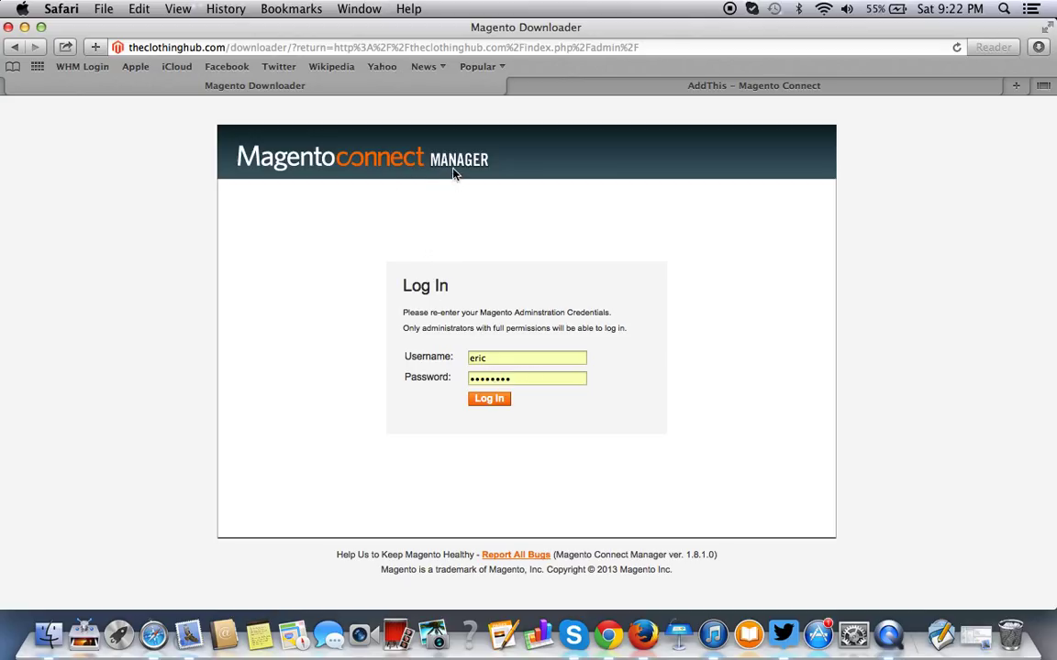
{"action": "mouse_move", "coordinate": [459, 312]}
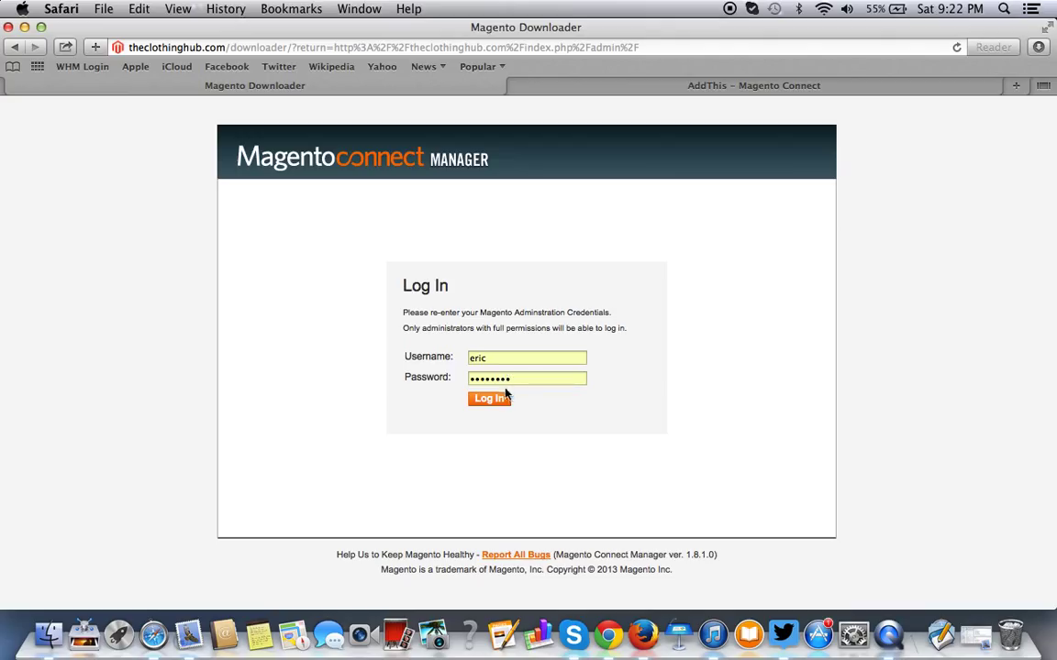
{"action": "left_click", "coordinate": [488, 398]}
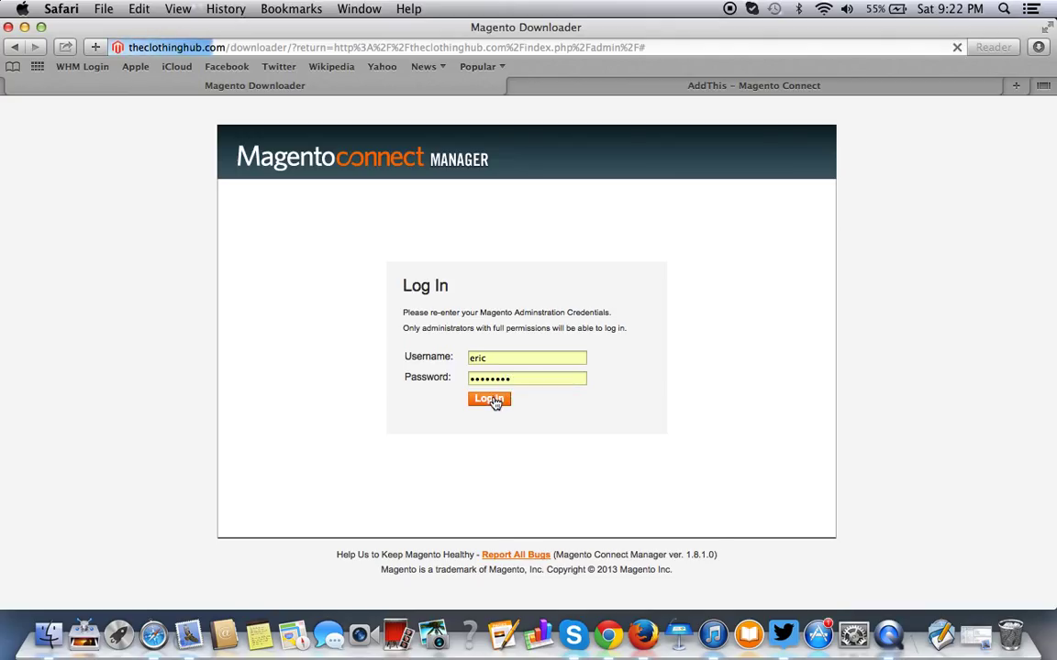
{"action": "left_click", "coordinate": [488, 398]}
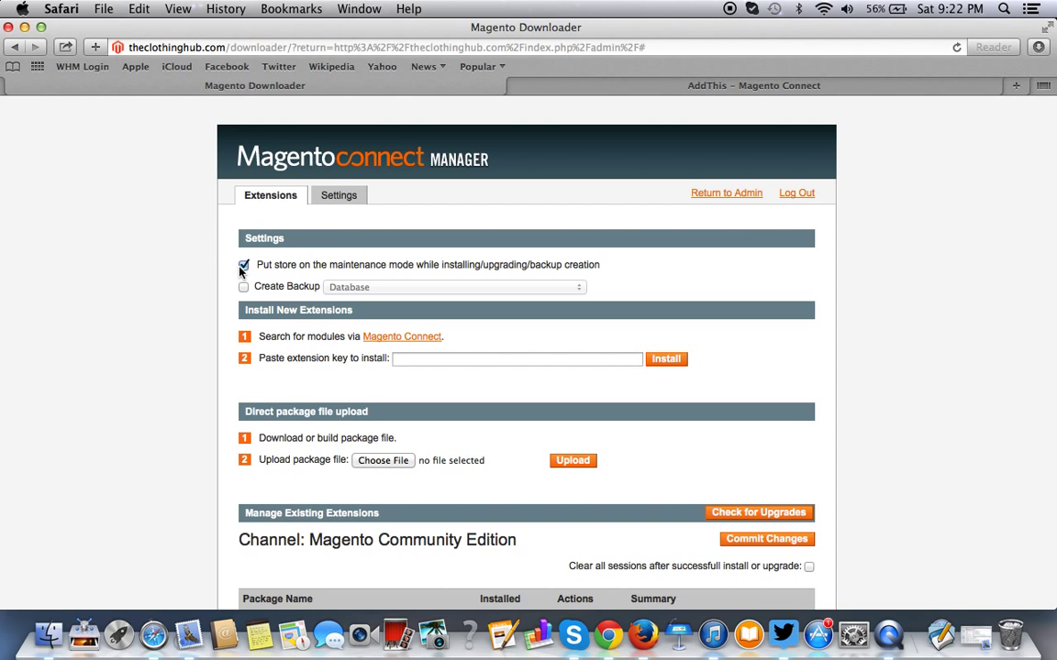
{"action": "mouse_move", "coordinate": [264, 292]}
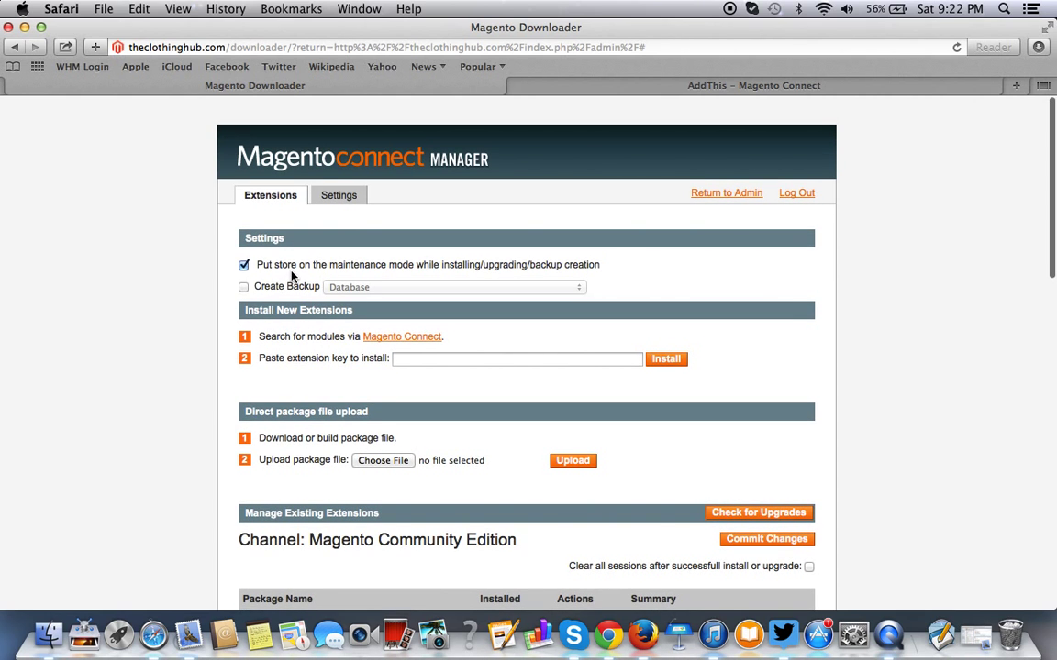
{"action": "mouse_move", "coordinate": [275, 286]}
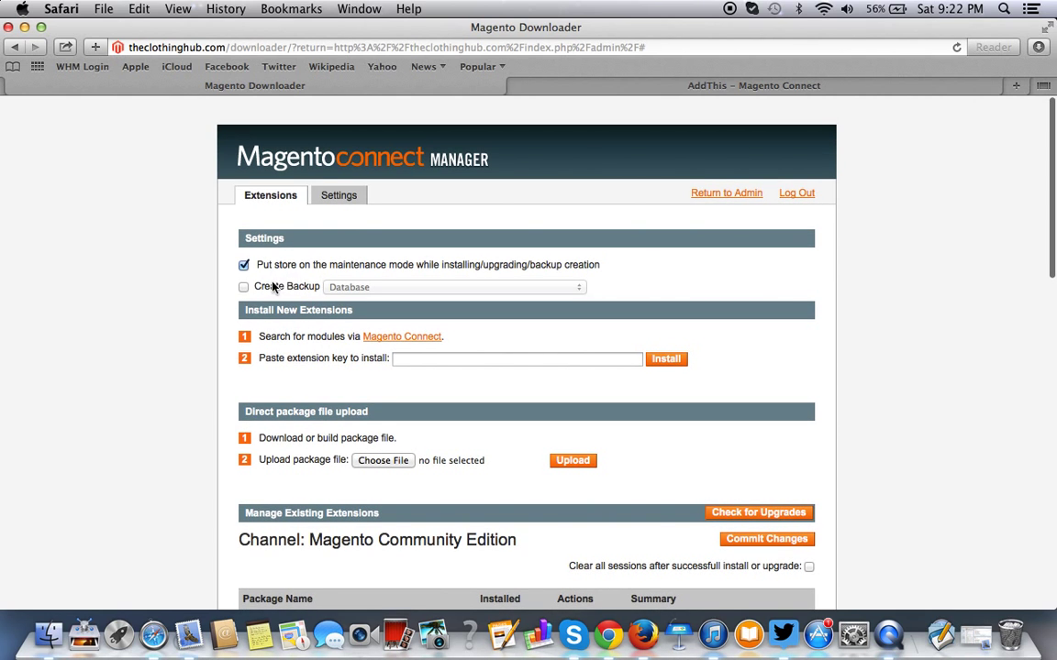
{"action": "mouse_move", "coordinate": [365, 451]}
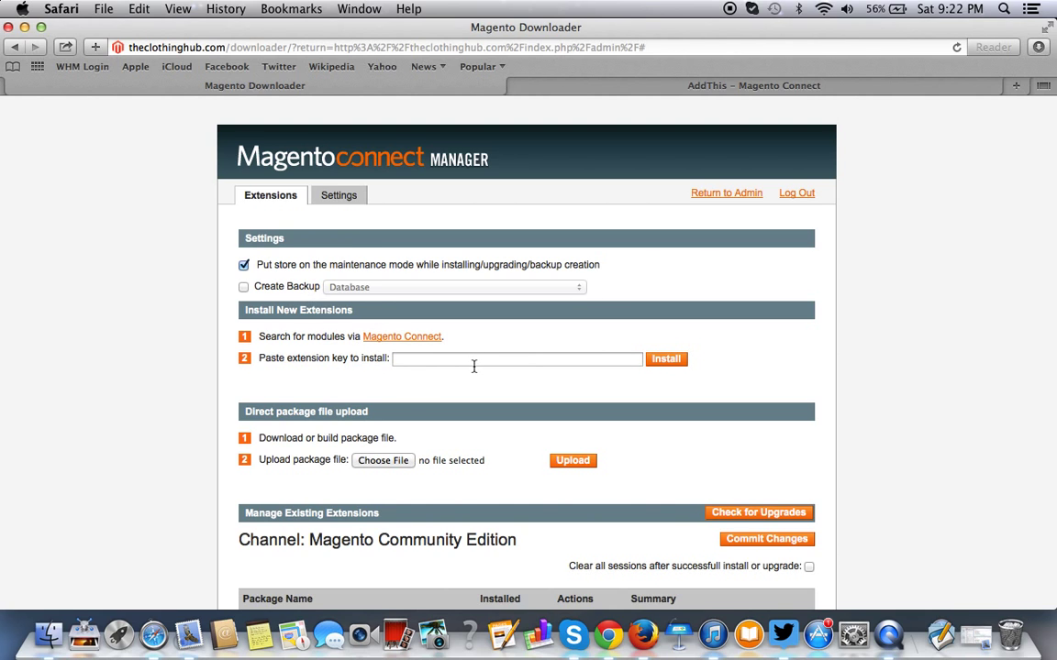
{"action": "mouse_move", "coordinate": [438, 376]}
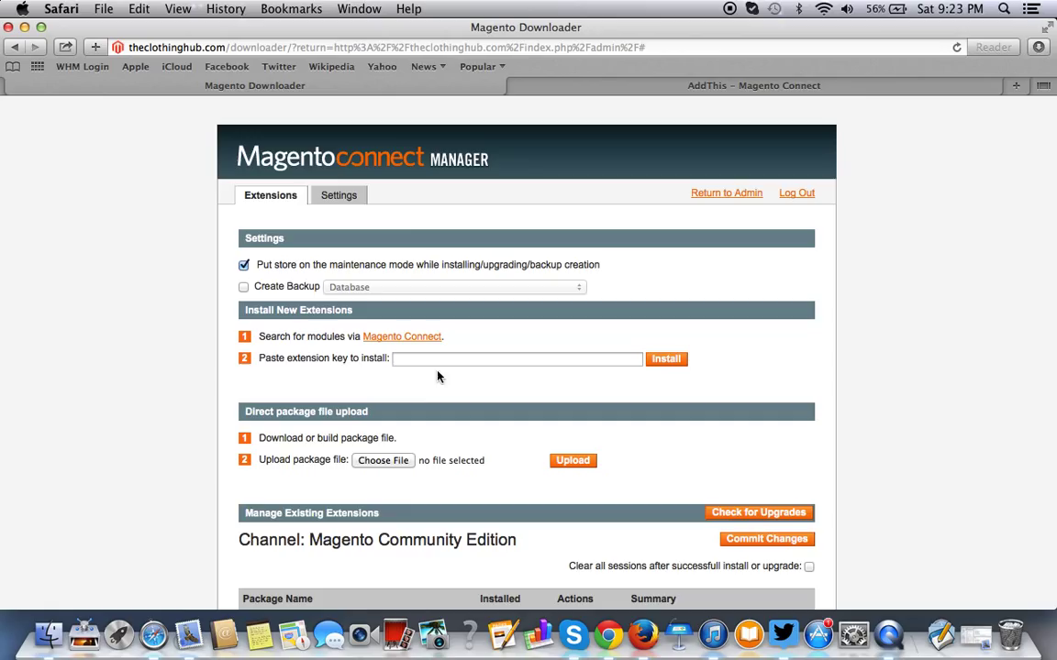
Paste the key magentocommerce.com/community/addthis_sharingtool and look up the package.
{"action": "left_click", "coordinate": [518, 358]}
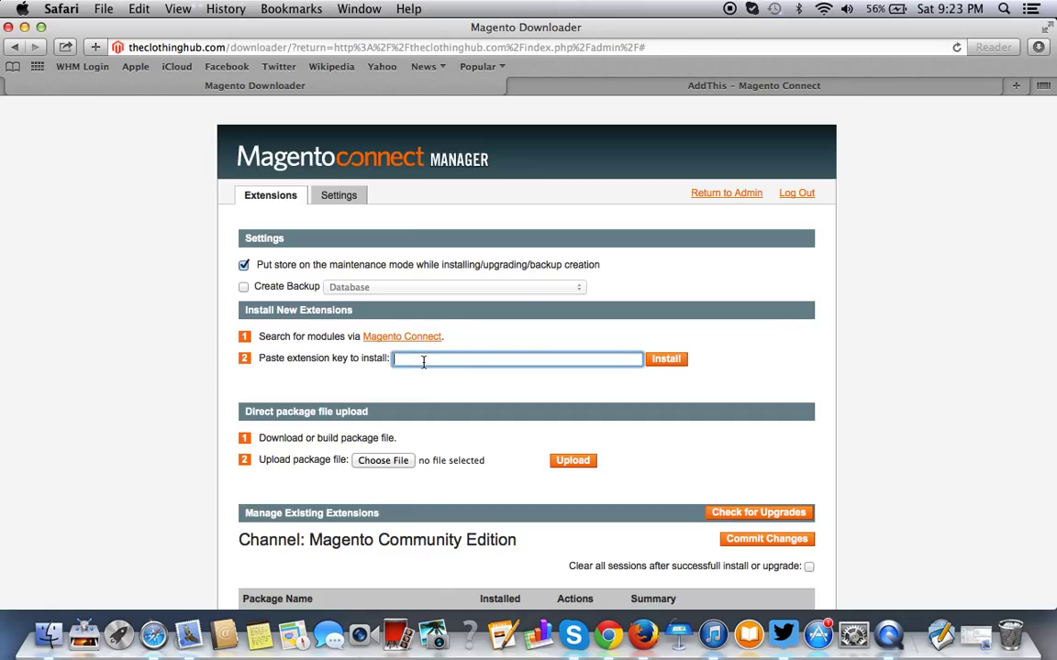
{"action": "type", "text": "magentocommerce.com/community/addthis_sharingtool"}
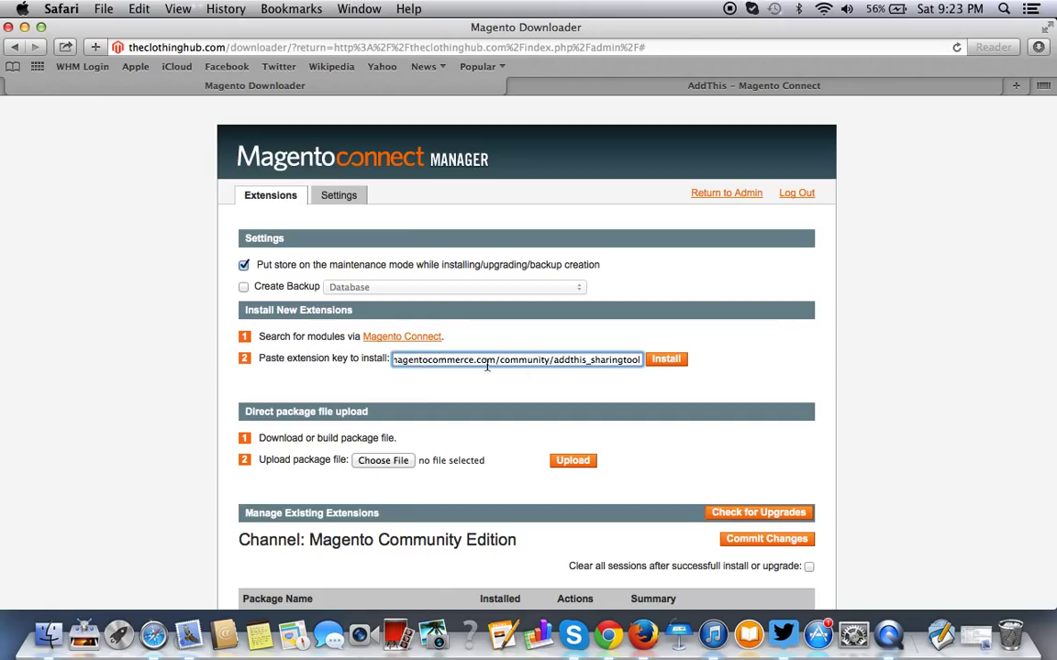
{"action": "left_click", "coordinate": [666, 357]}
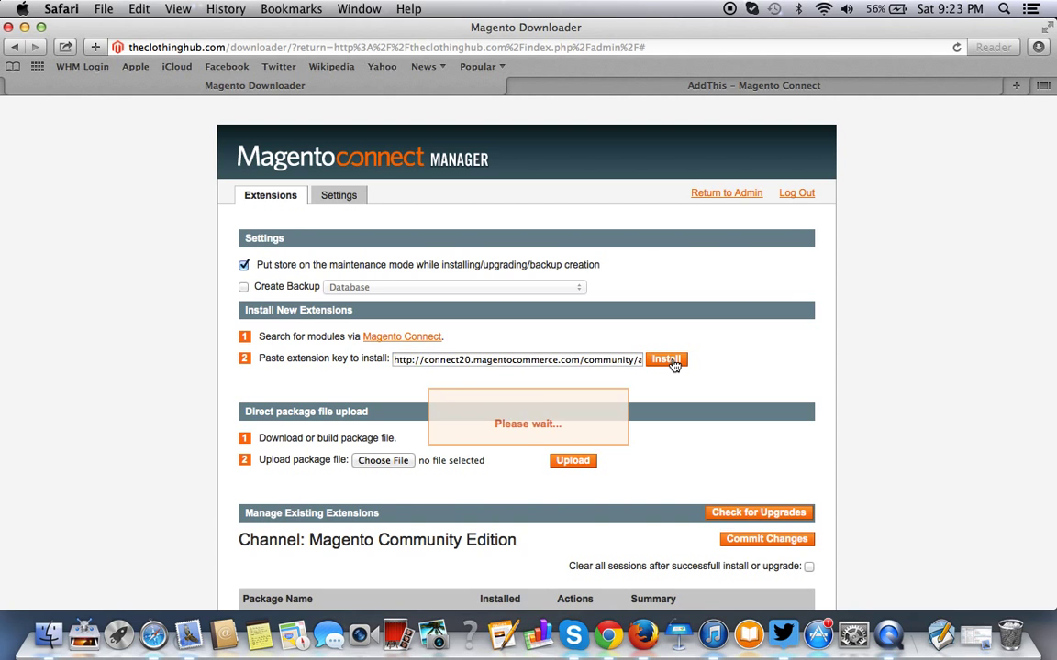
{"action": "left_click", "coordinate": [665, 357]}
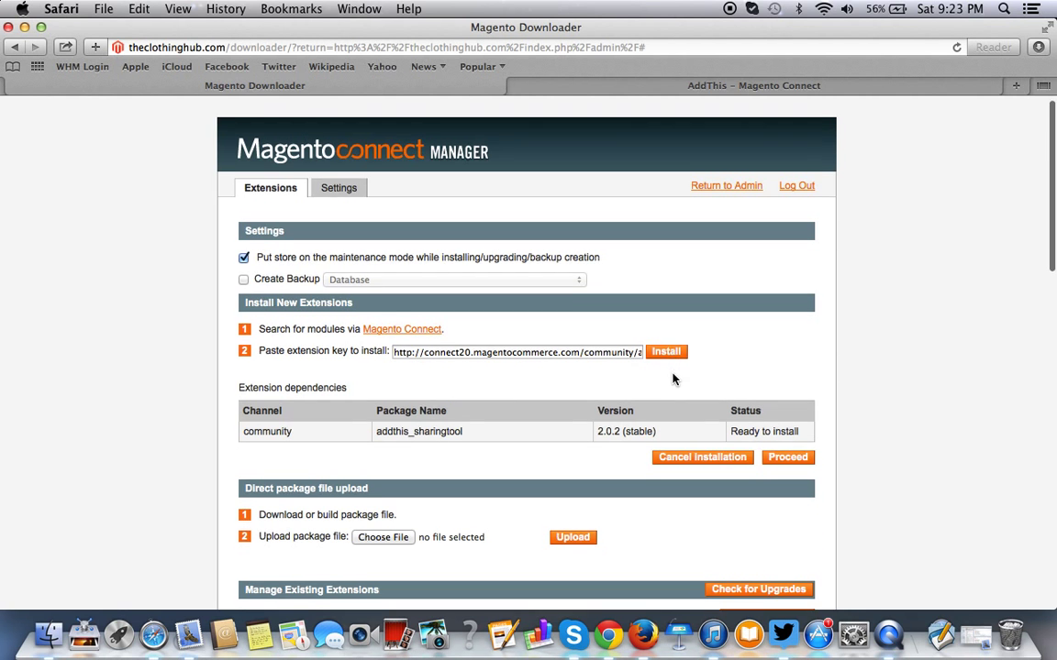
{"action": "scroll", "scroll_direction": "down", "scroll_amount": 3}
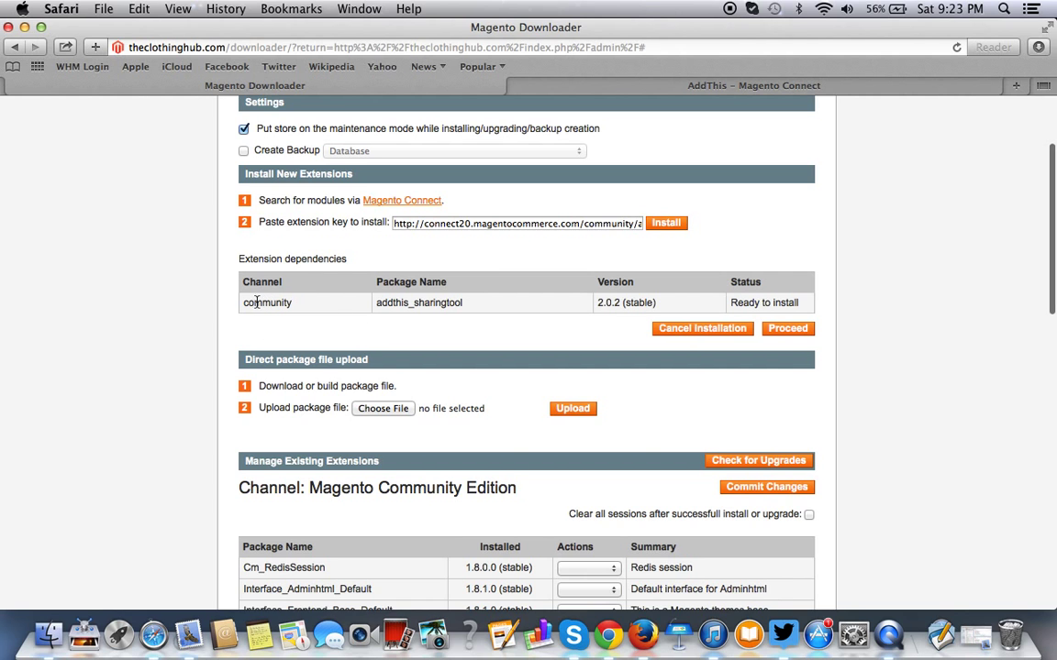
{"action": "mouse_move", "coordinate": [477, 249]}
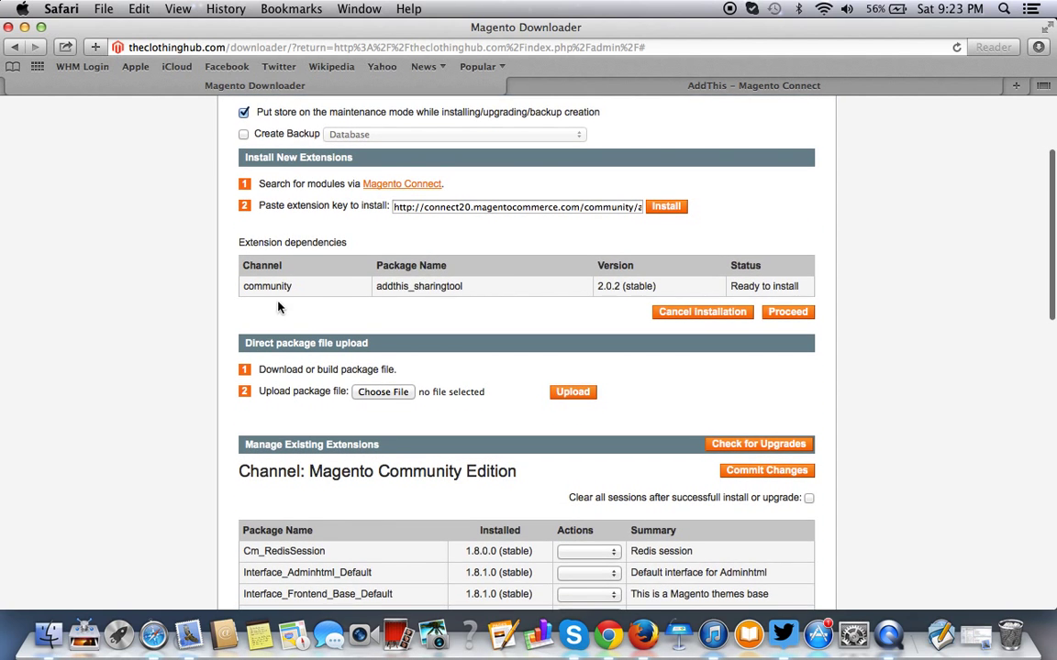
{"action": "mouse_move", "coordinate": [491, 303]}
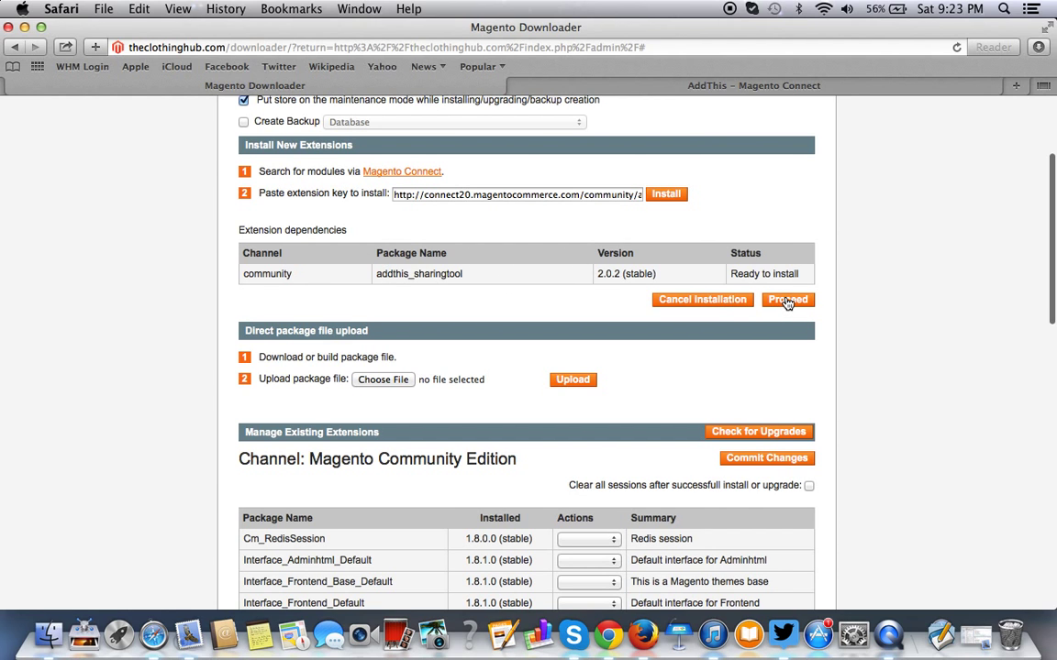
Proceed with installing addthis_sharingtool 2.0.2 until the console reports success and cache cleared.
{"action": "left_click", "coordinate": [787, 299]}
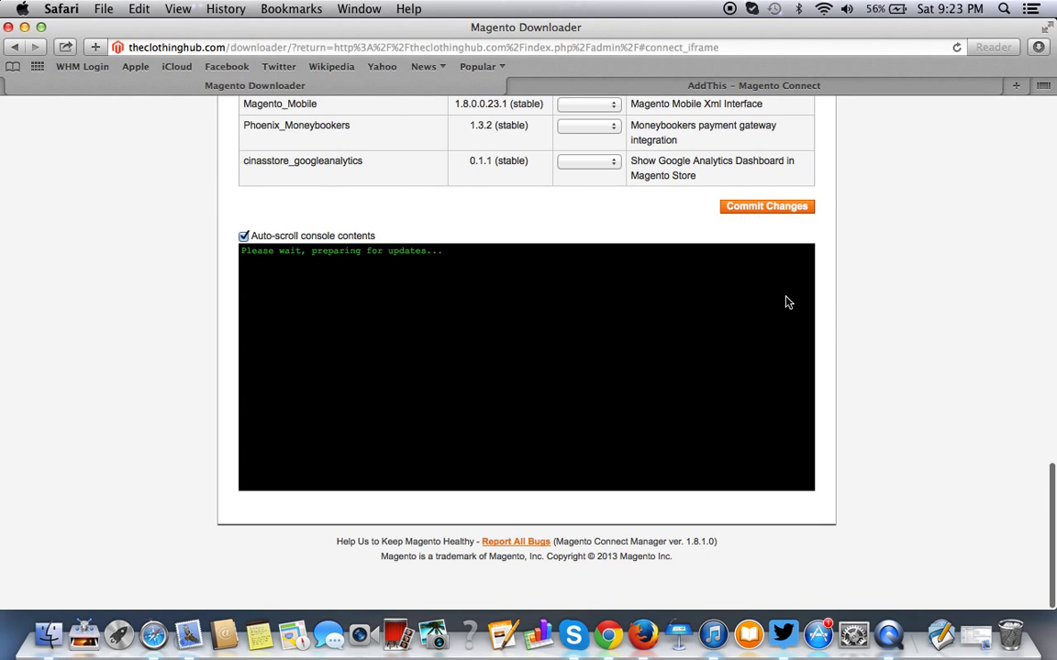
{"action": "left_click", "coordinate": [767, 206]}
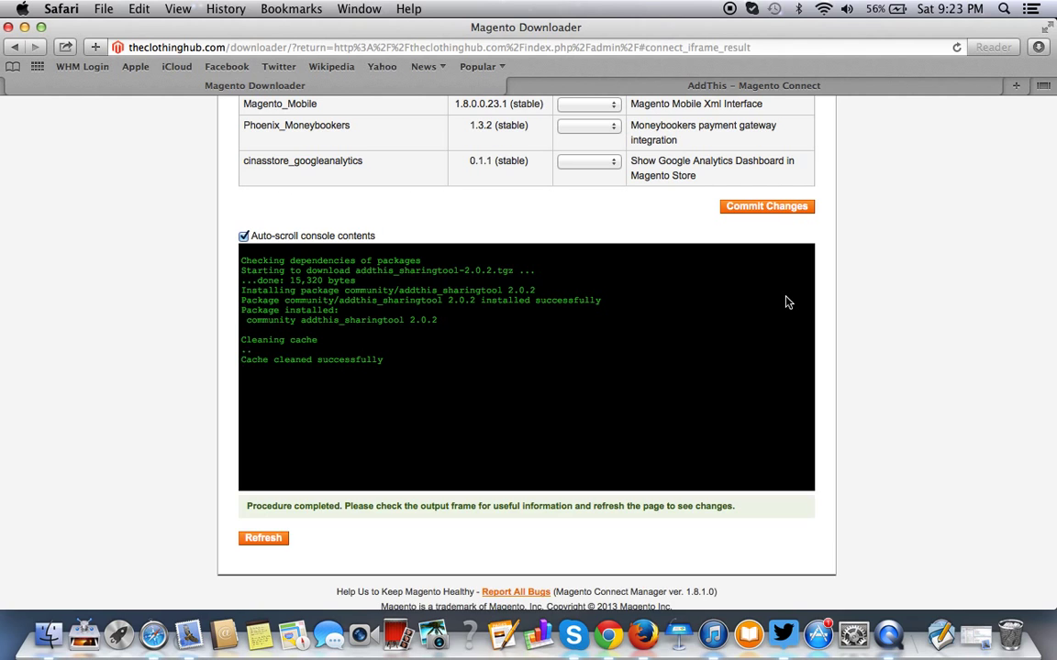
{"action": "mouse_move", "coordinate": [403, 297]}
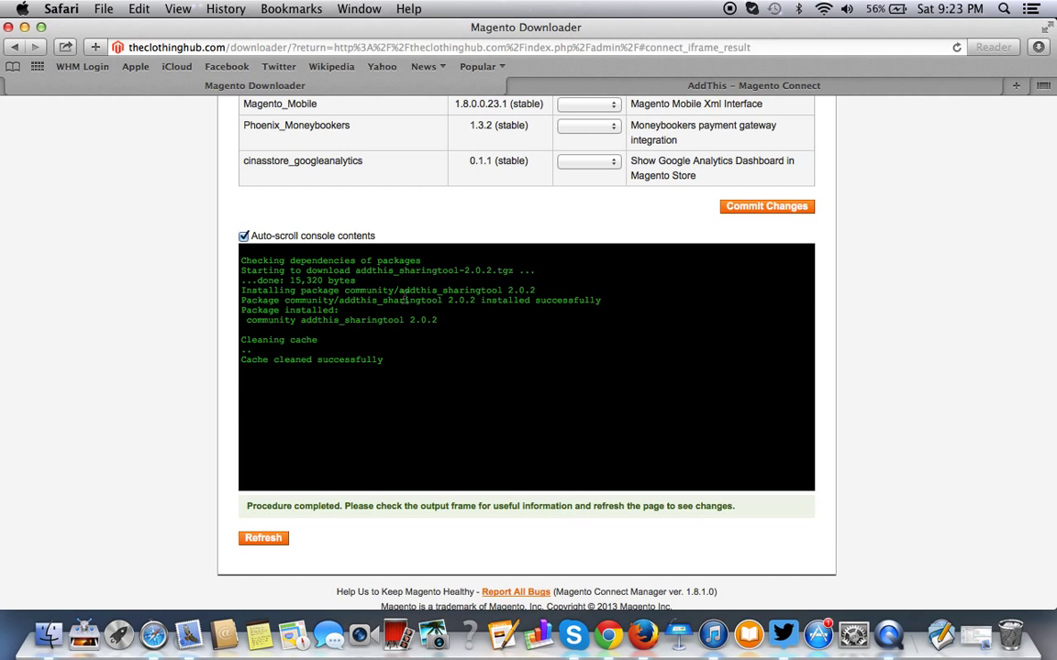
{"action": "mouse_move", "coordinate": [359, 356]}
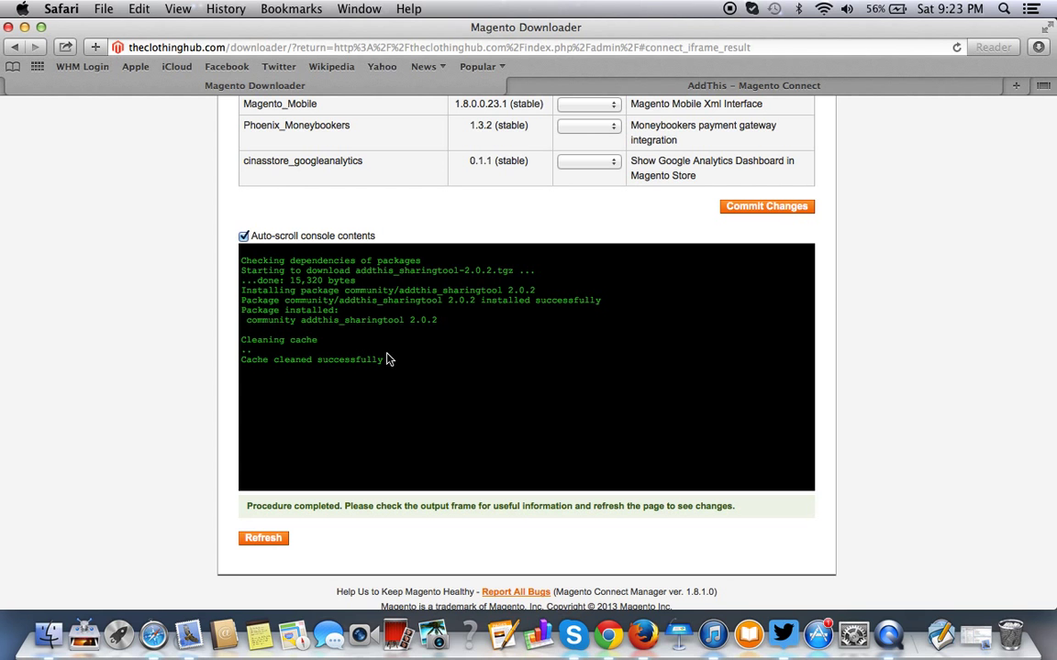
{"action": "mouse_move", "coordinate": [562, 299]}
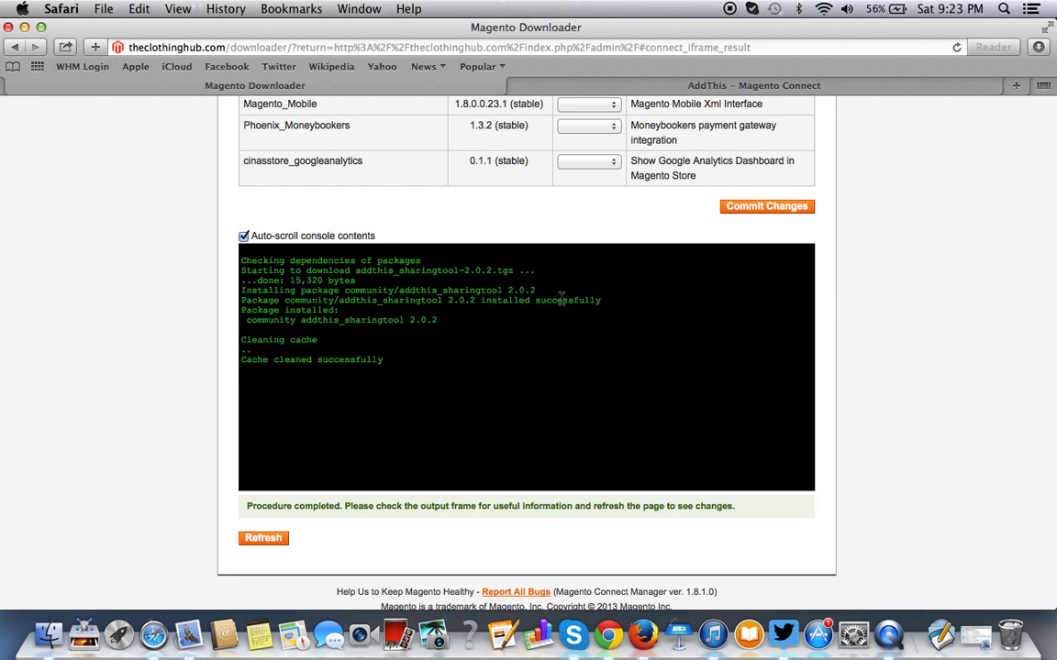
{"action": "scroll", "scroll_direction": "down", "scroll_amount": 3}
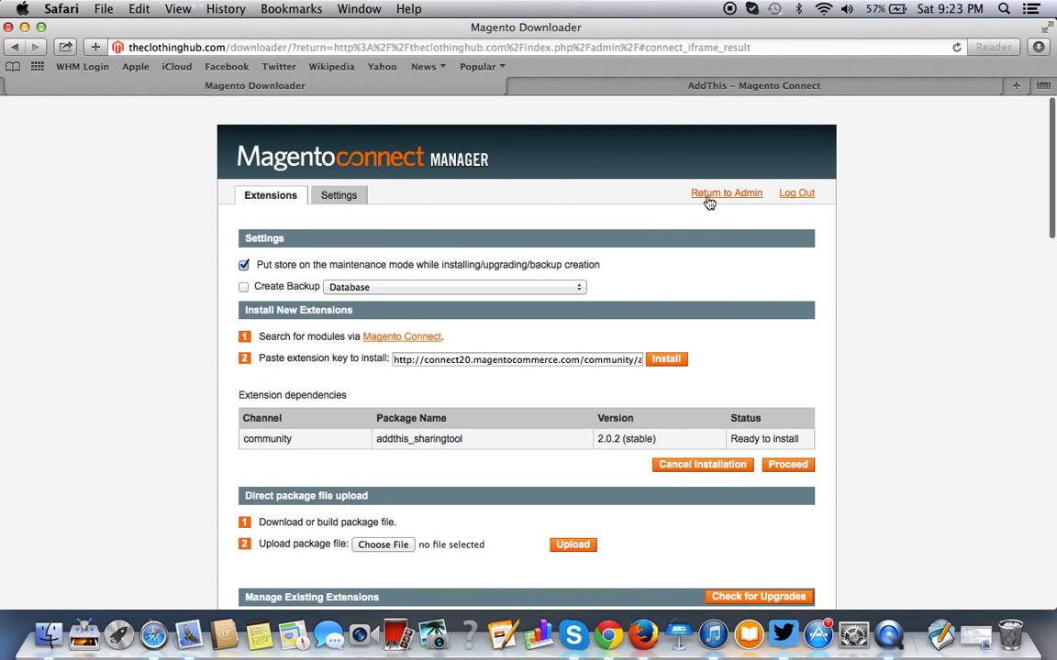
{"action": "mouse_move", "coordinate": [710, 202]}
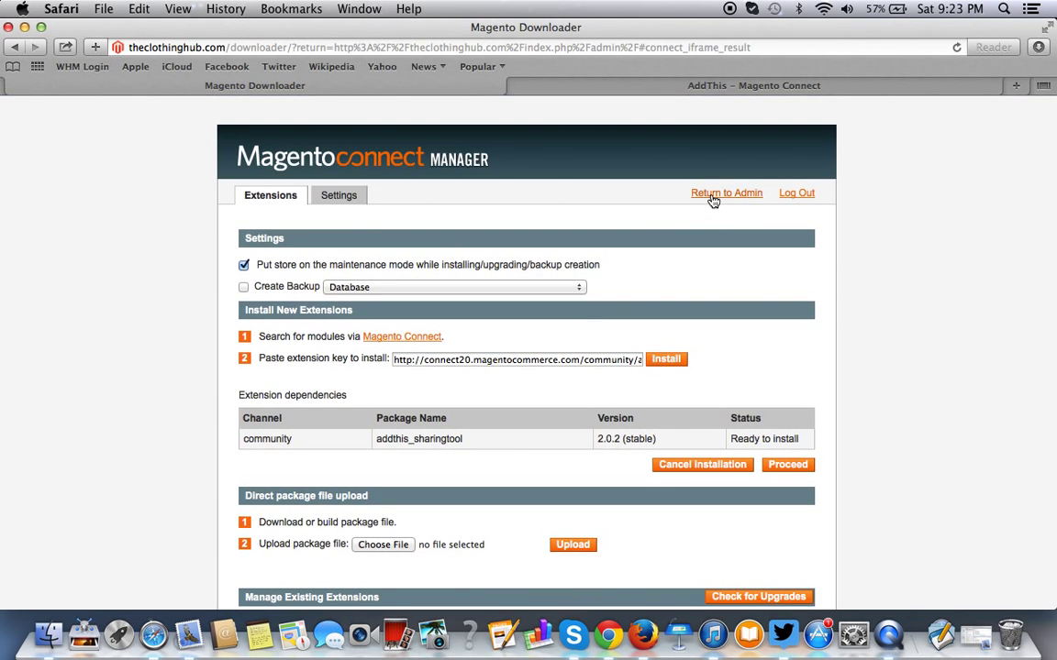
Return to the admin dashboard and reach System > Index Management.
{"action": "left_click", "coordinate": [726, 192]}
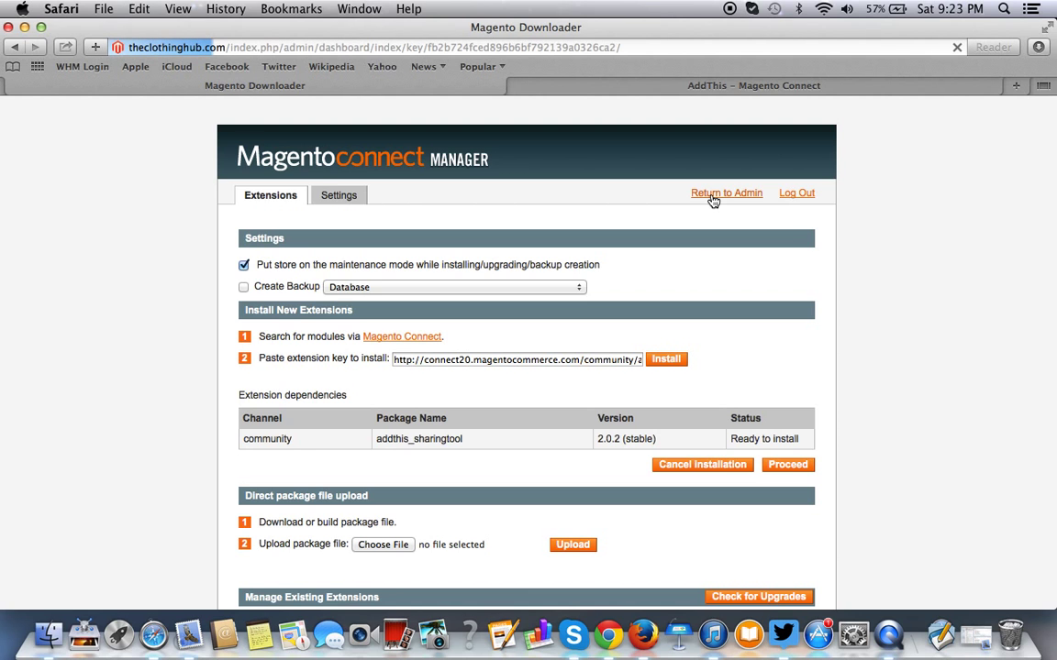
{"action": "left_click", "coordinate": [726, 193]}
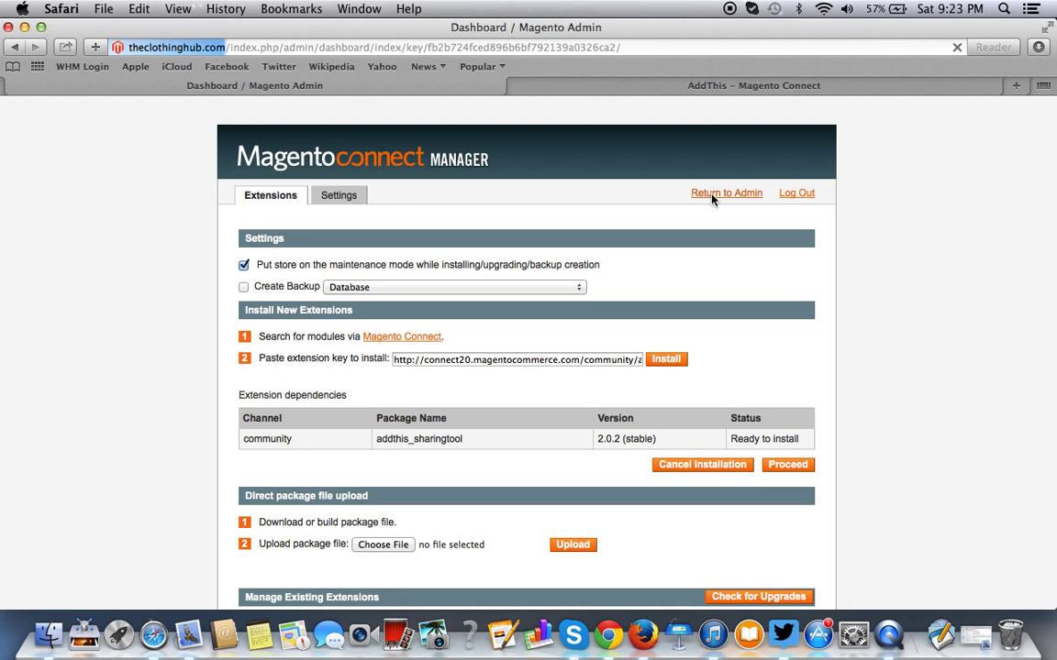
{"action": "left_click", "coordinate": [727, 193]}
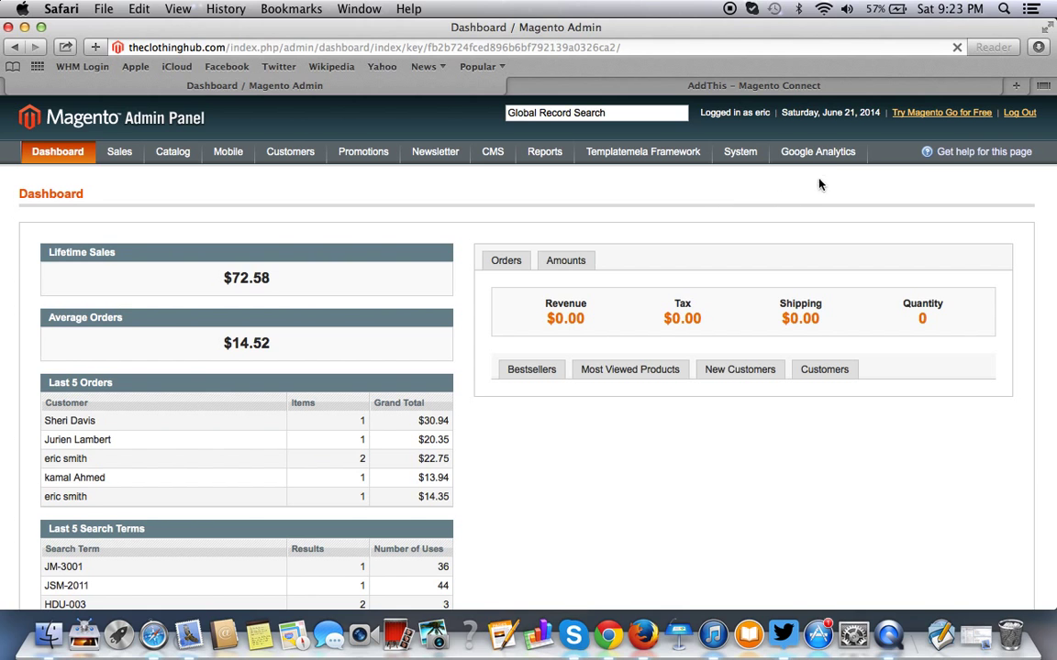
{"action": "left_click", "coordinate": [741, 150]}
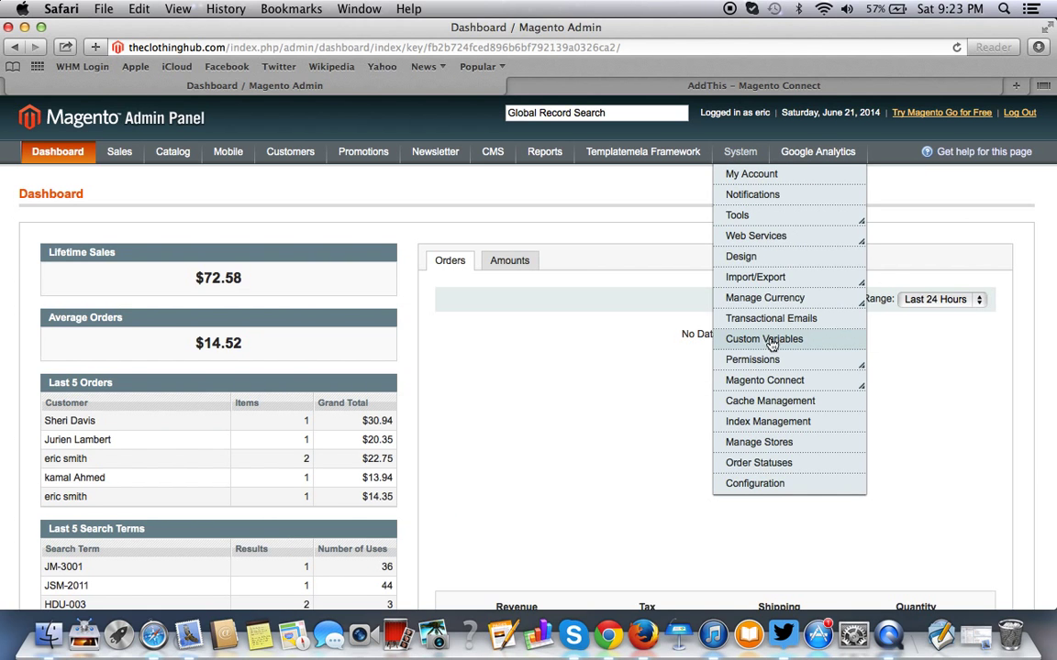
{"action": "mouse_move", "coordinate": [774, 341]}
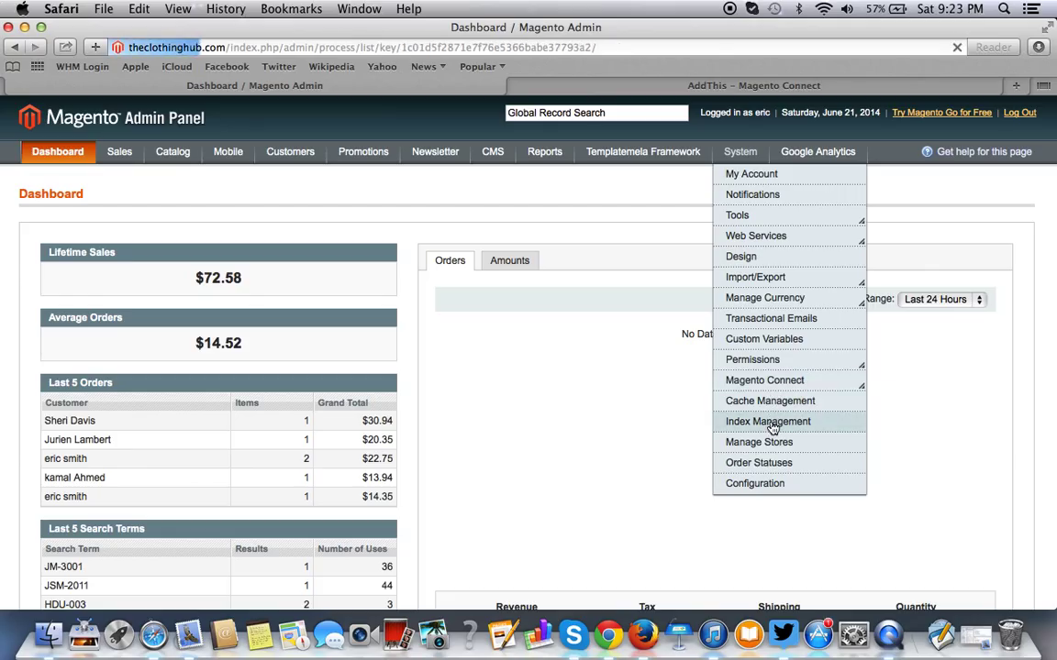
{"action": "left_click", "coordinate": [766, 420]}
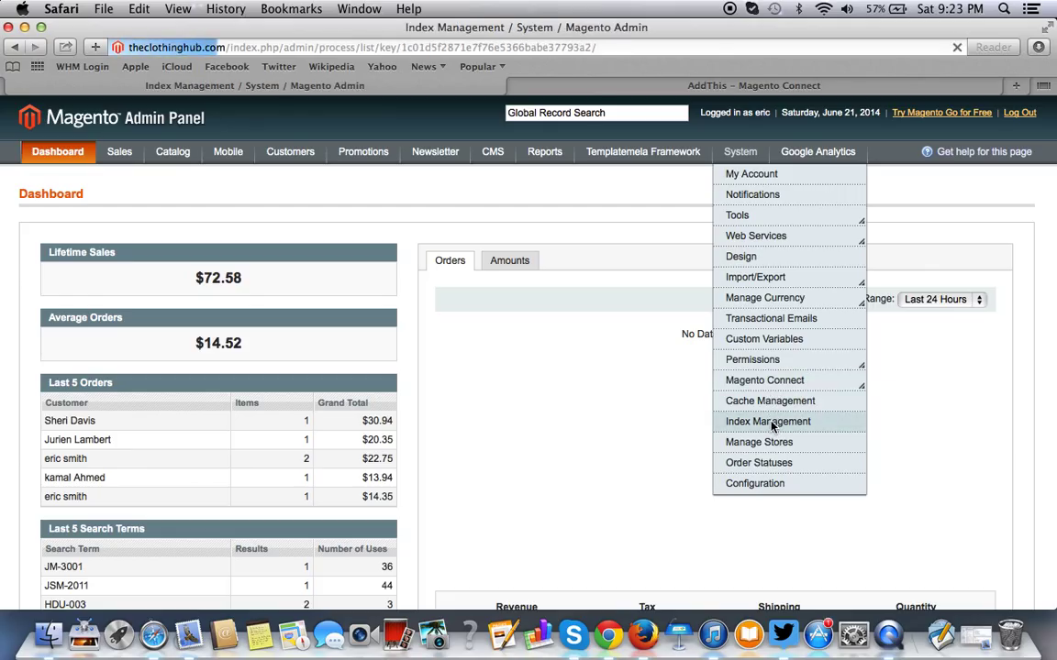
{"action": "left_click", "coordinate": [767, 420]}
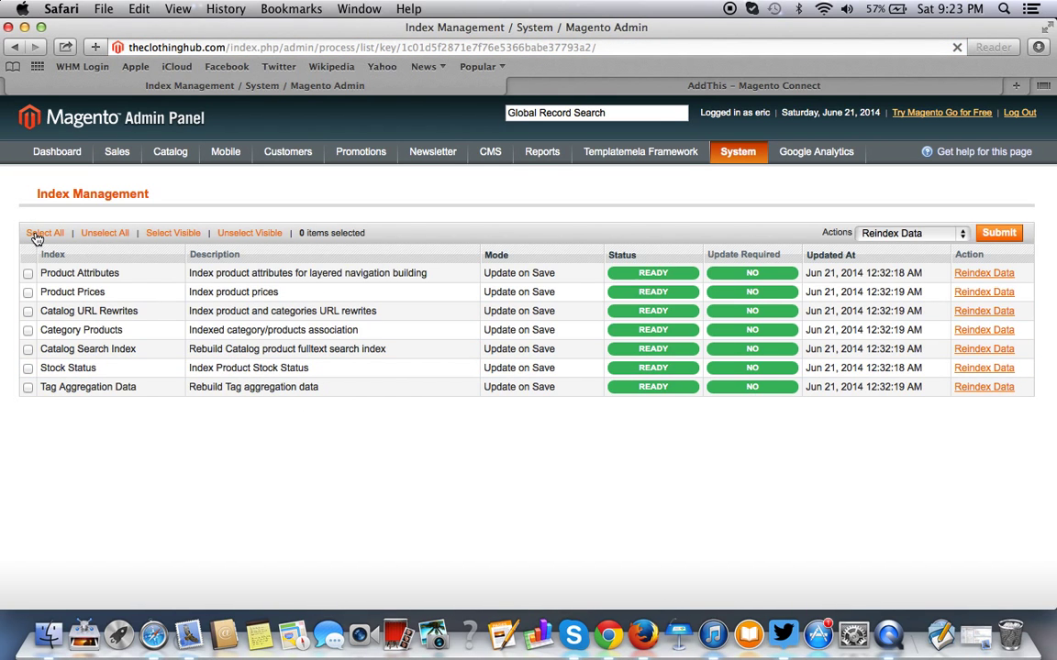
Select all seven indexes for a Reindex Data action.
{"action": "left_click", "coordinate": [998, 231]}
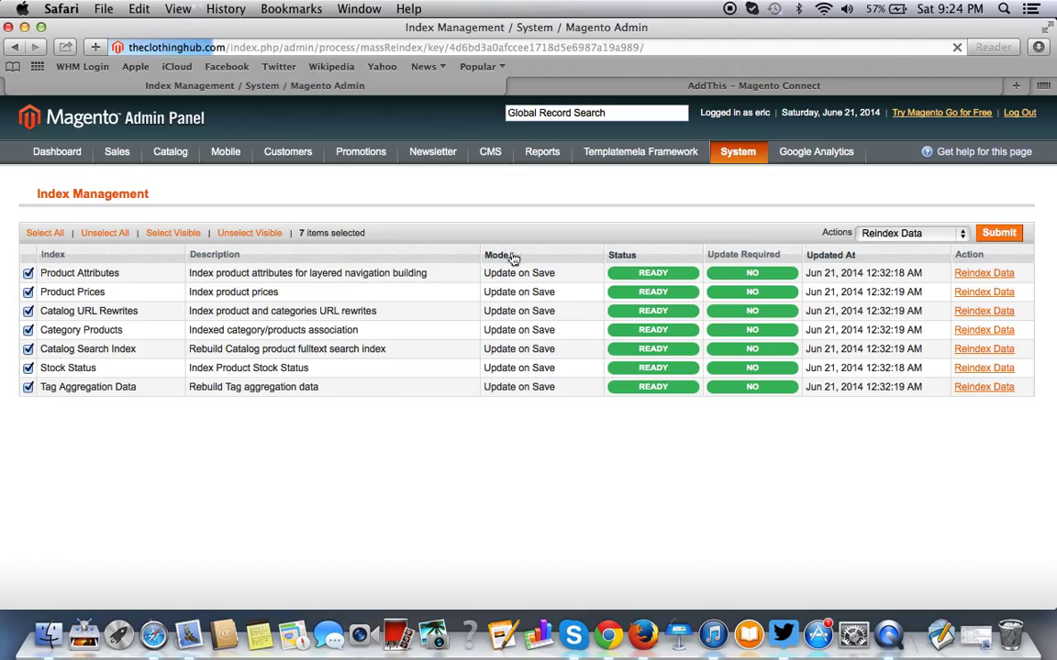
{"action": "left_click", "coordinate": [998, 232]}
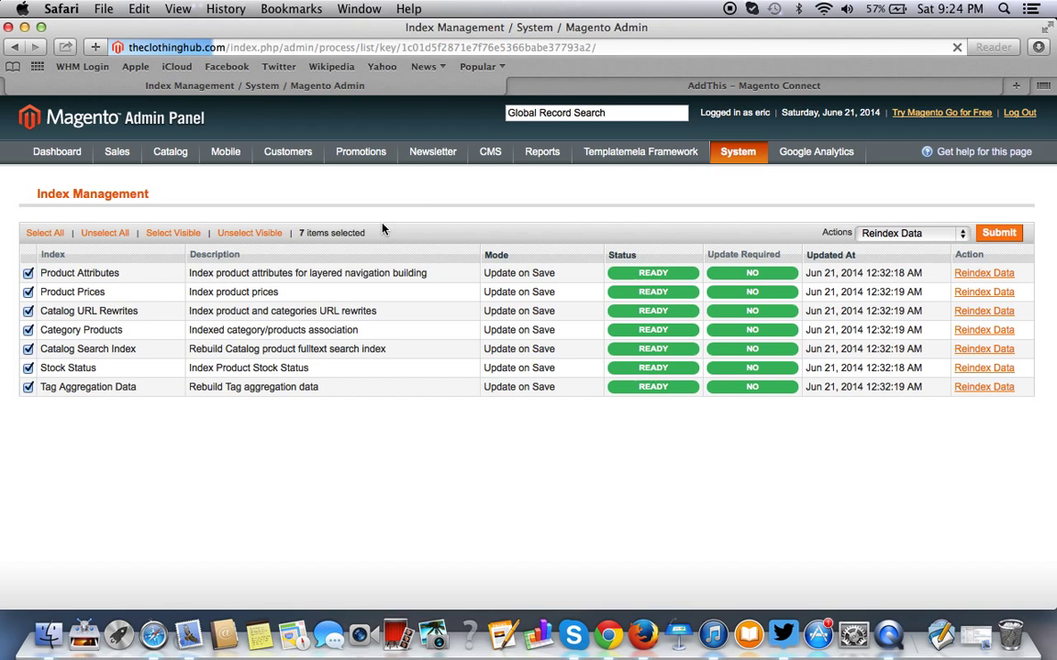
{"action": "mouse_move", "coordinate": [466, 425]}
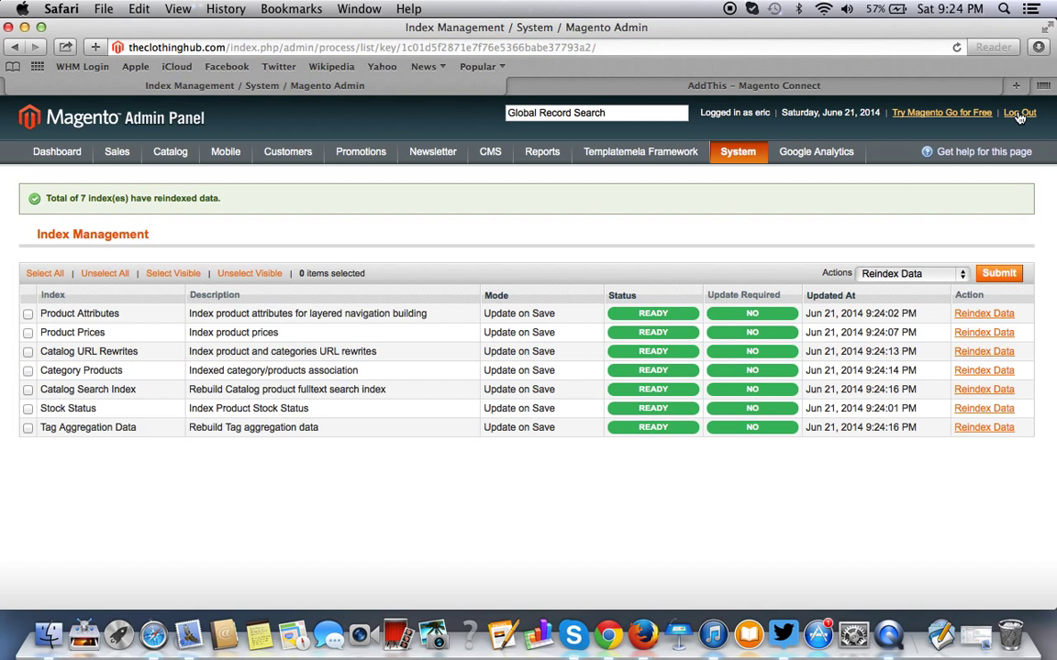
Log out, sign back into the admin panel with the admin credentials, and bring up the System menu.
{"action": "left_click", "coordinate": [1020, 112]}
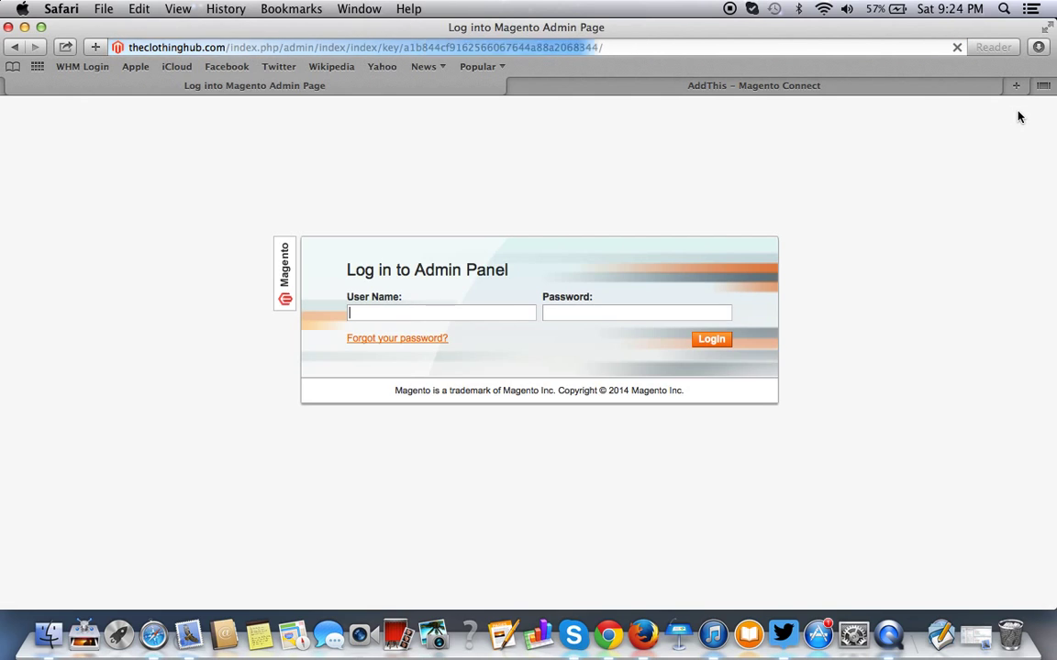
{"action": "left_click", "coordinate": [712, 339]}
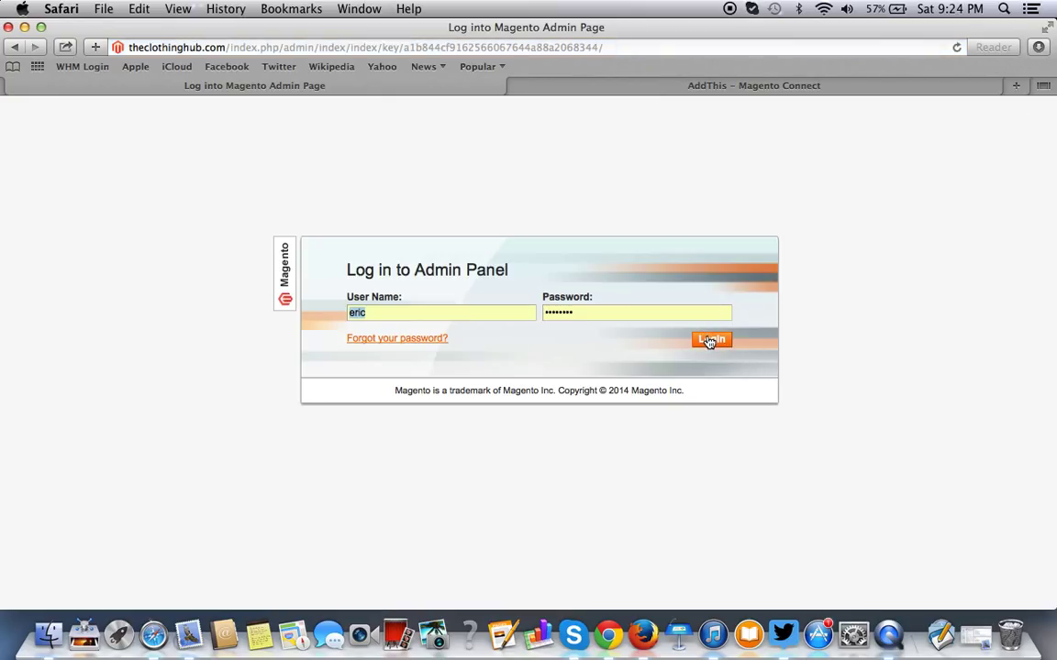
{"action": "left_click", "coordinate": [712, 340]}
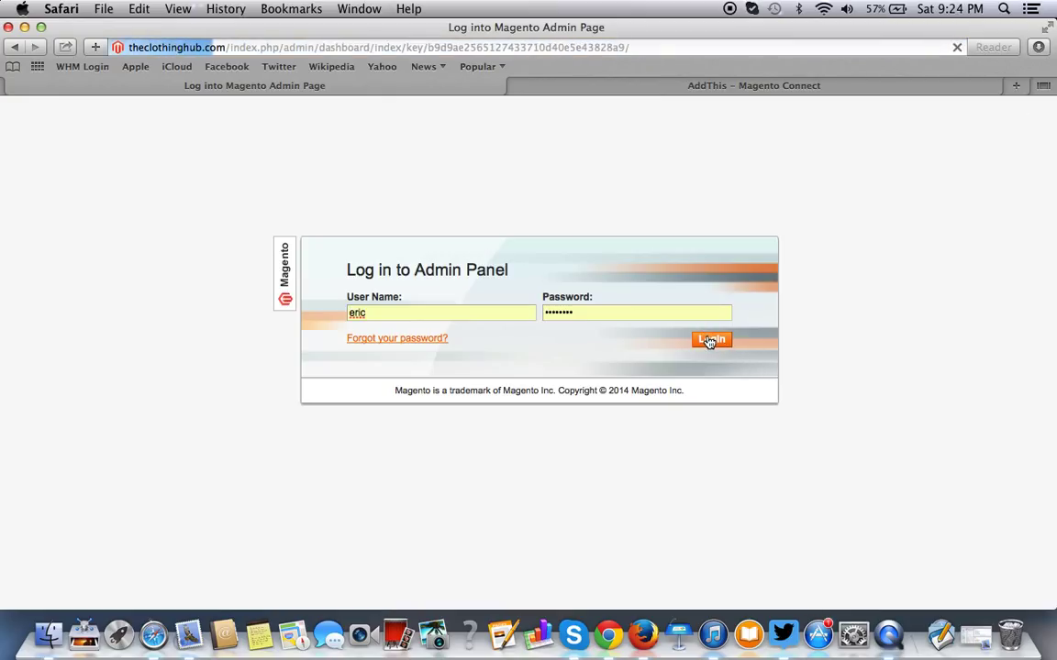
{"action": "left_click", "coordinate": [712, 339]}
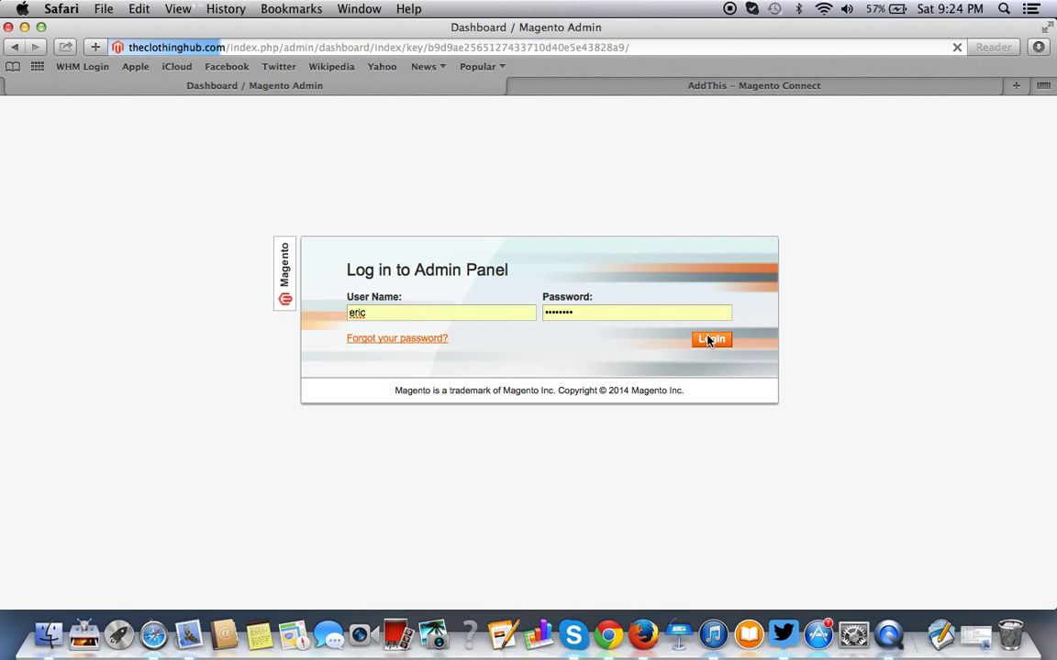
{"action": "left_click", "coordinate": [712, 339]}
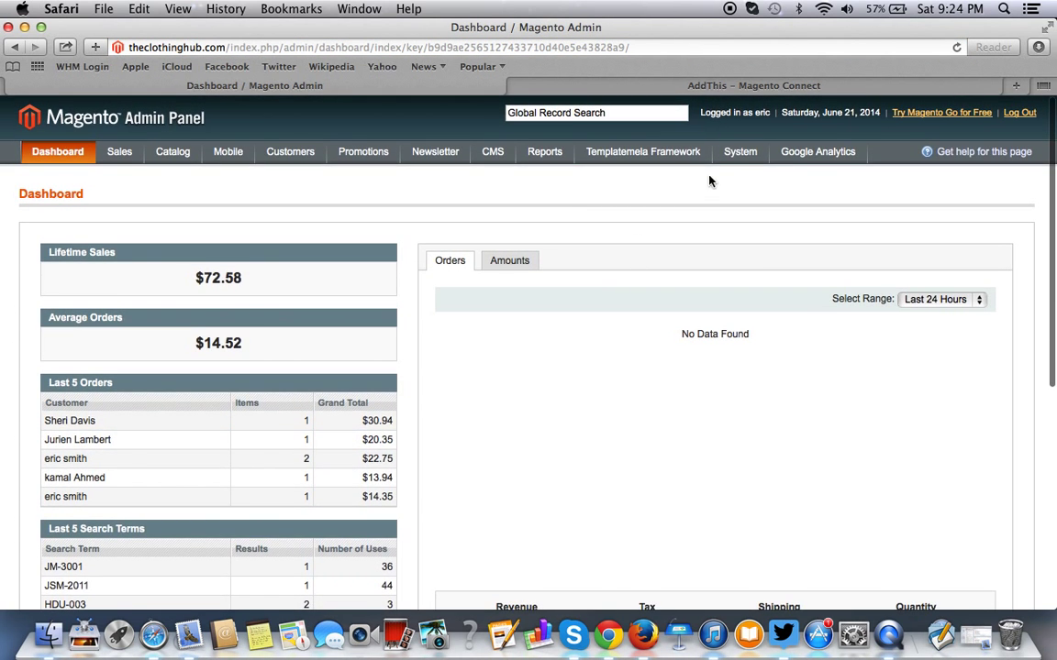
{"action": "left_click", "coordinate": [739, 150]}
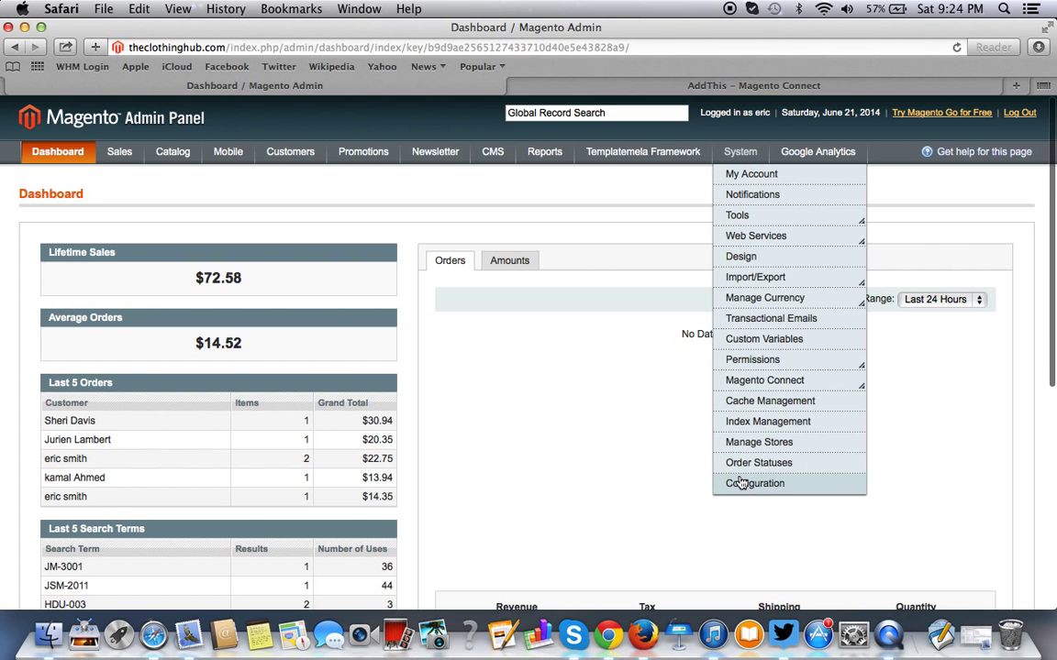
Reach System > Configuration and locate the AddThis section in the settings list.
{"action": "left_click", "coordinate": [756, 484]}
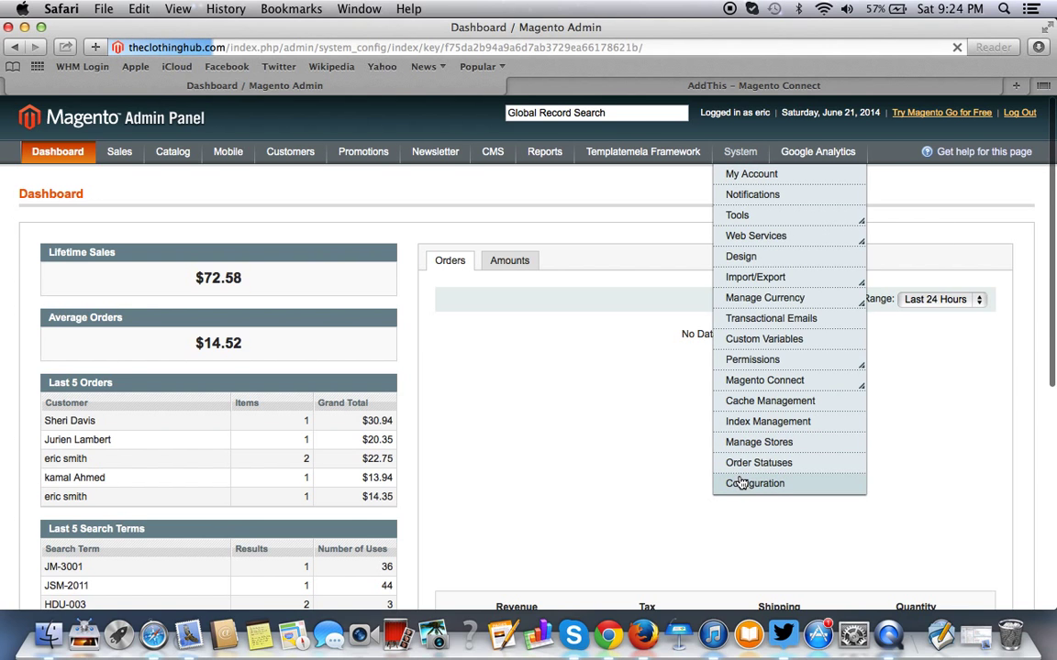
{"action": "left_click", "coordinate": [756, 484]}
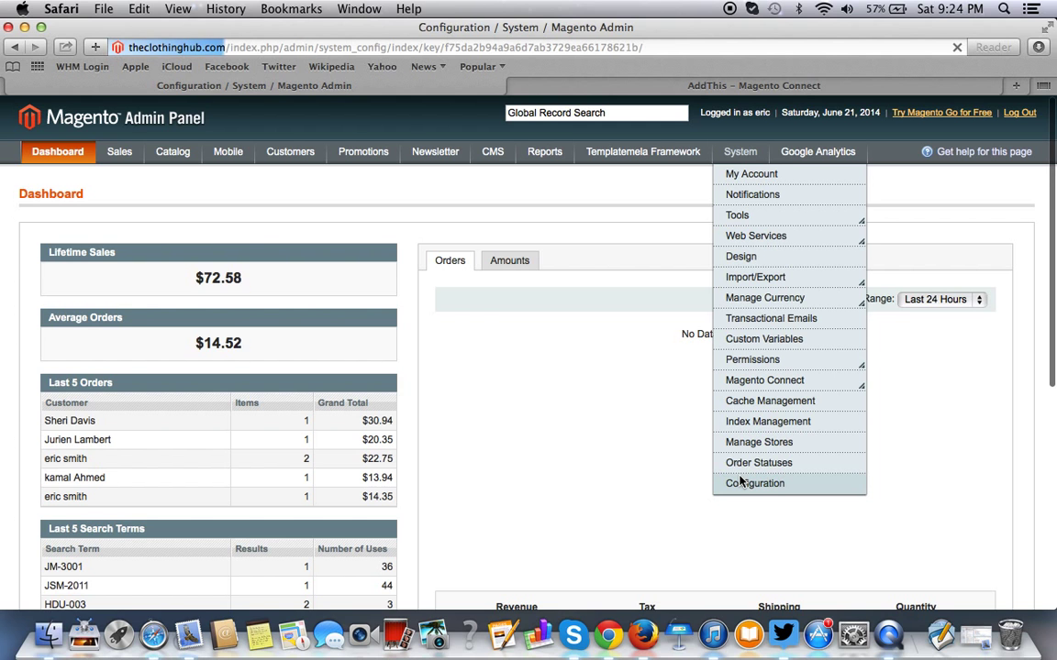
{"action": "left_click", "coordinate": [756, 485]}
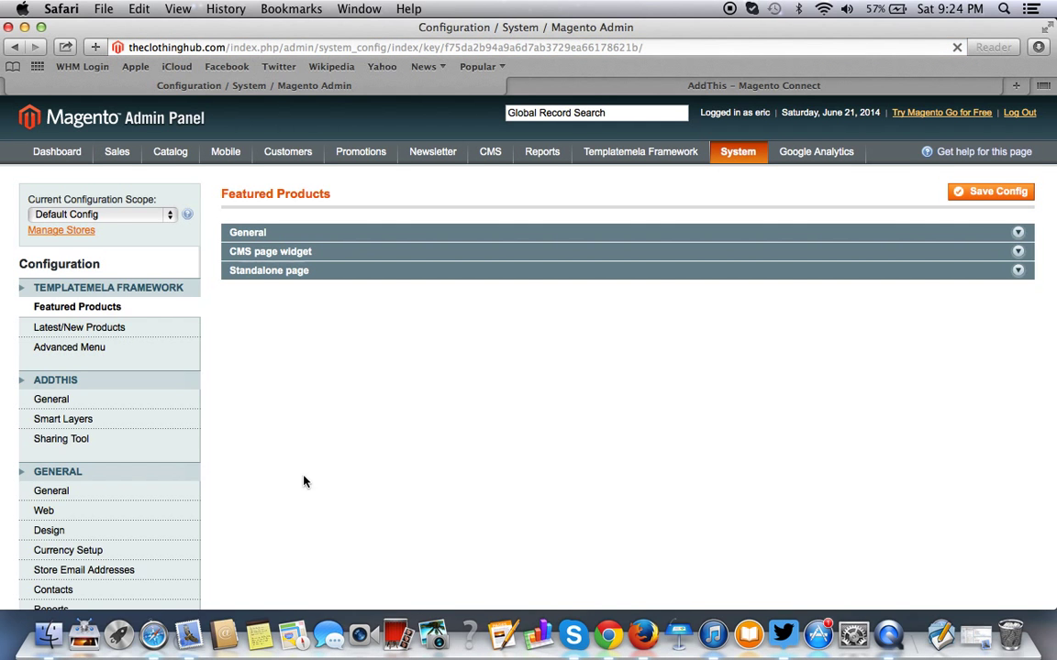
{"action": "scroll", "scroll_direction": "down", "scroll_amount": 3}
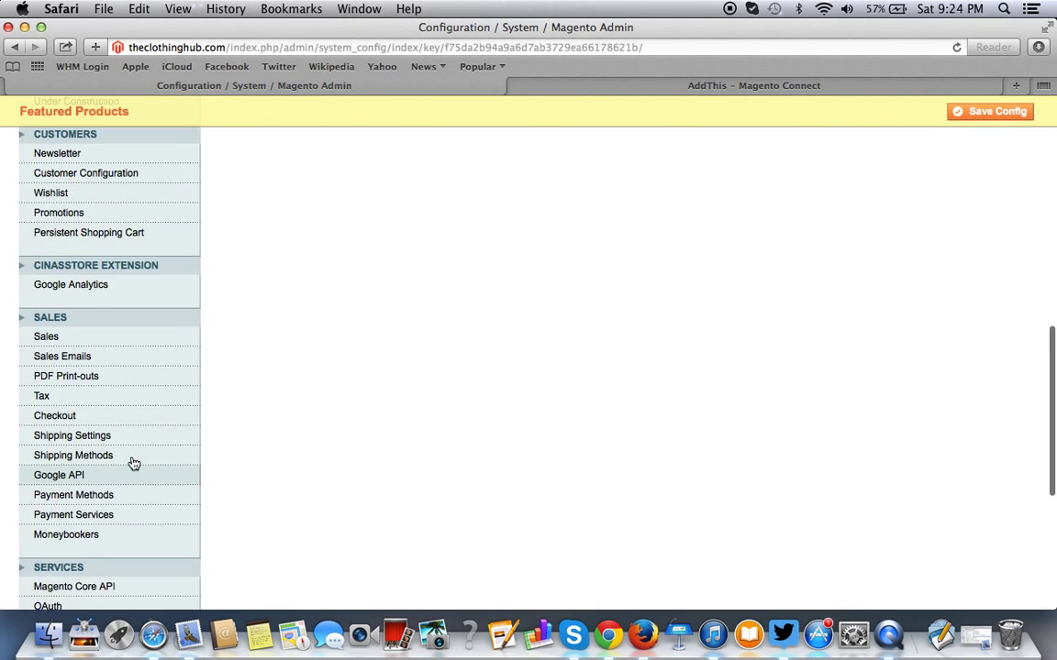
{"action": "scroll", "scroll_direction": "up", "scroll_amount": 3}
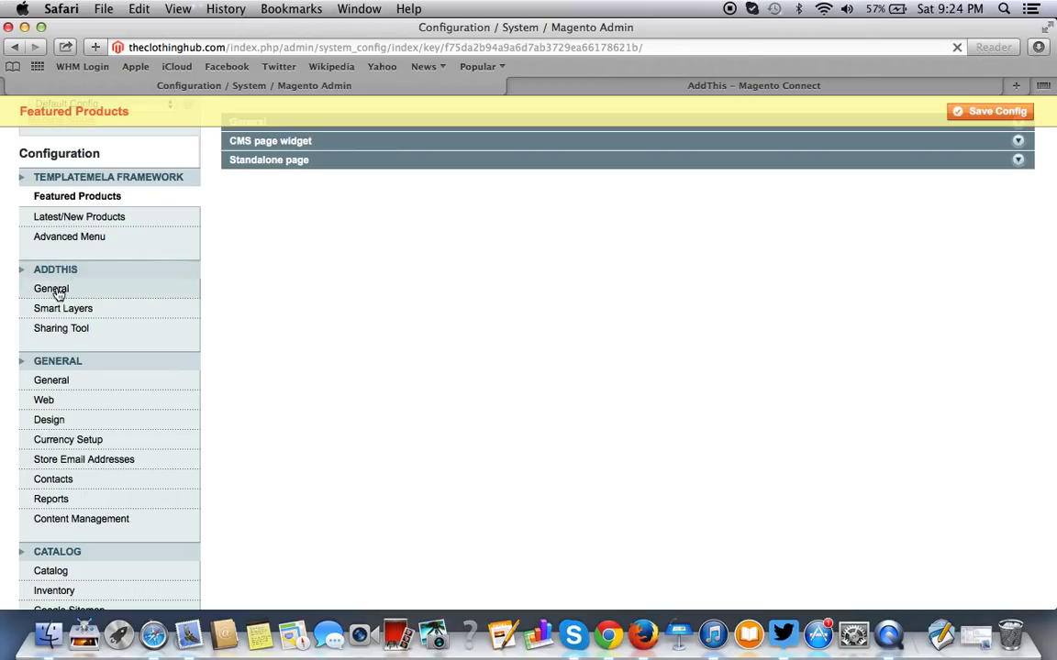
Review AddThis General and Smart Layers (Follow) settings, then land on the Sharing Tool settings.
{"action": "left_click", "coordinate": [51, 290]}
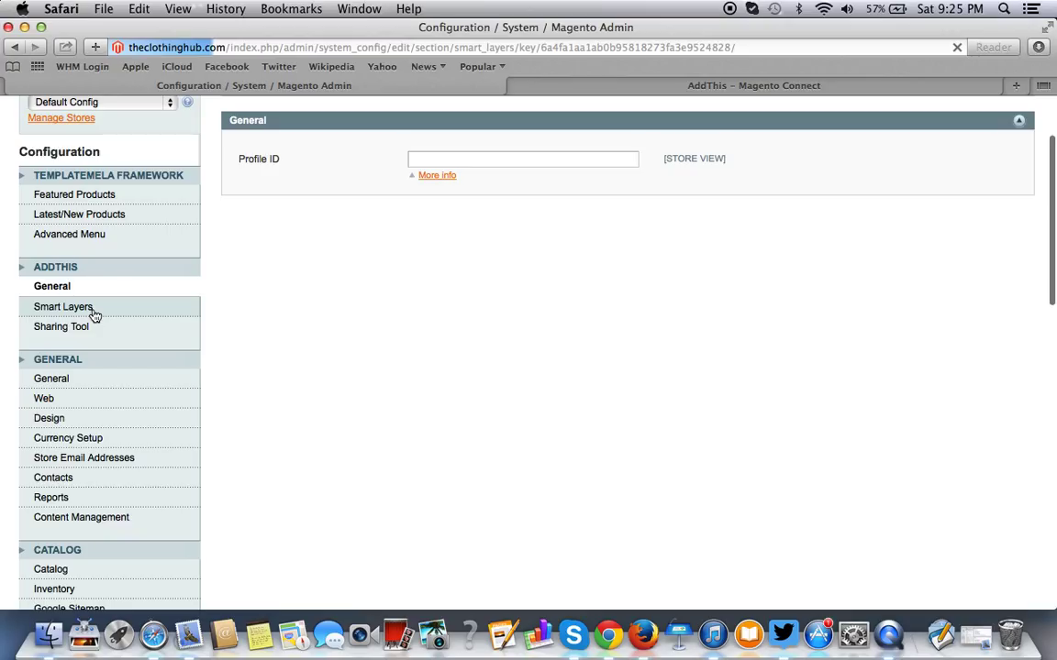
{"action": "left_click", "coordinate": [62, 306]}
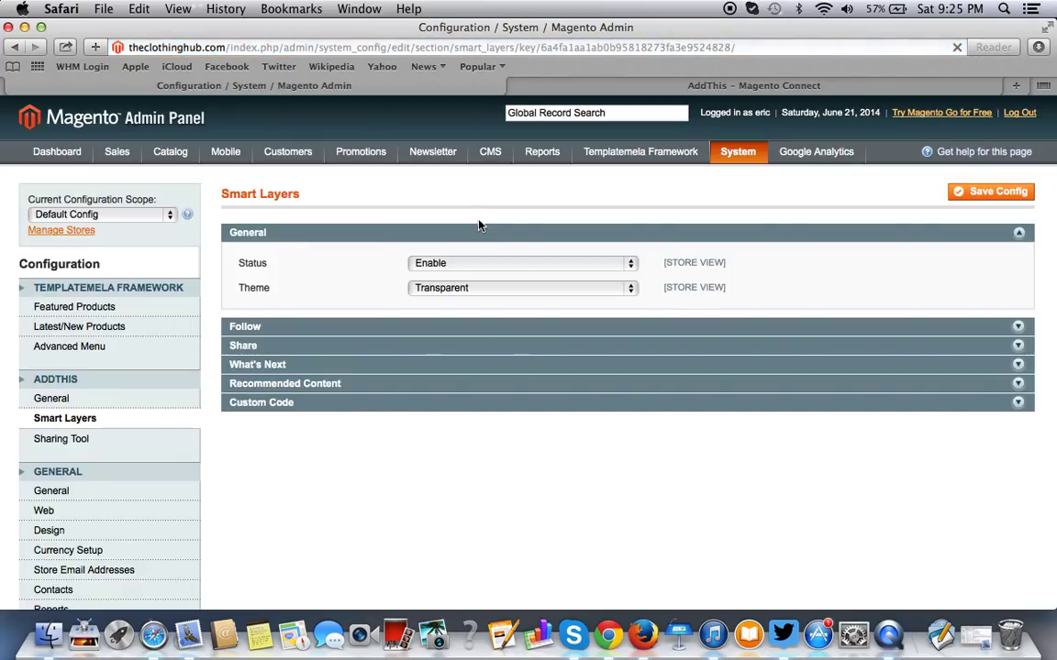
{"action": "left_click", "coordinate": [245, 326]}
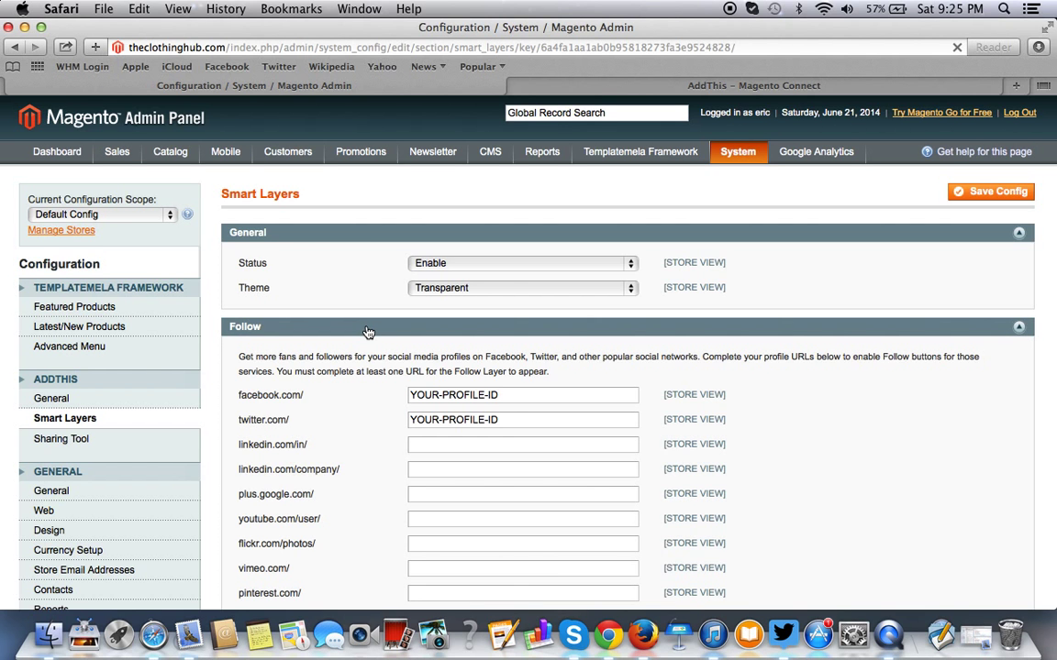
{"action": "scroll", "scroll_direction": "down", "scroll_amount": 3}
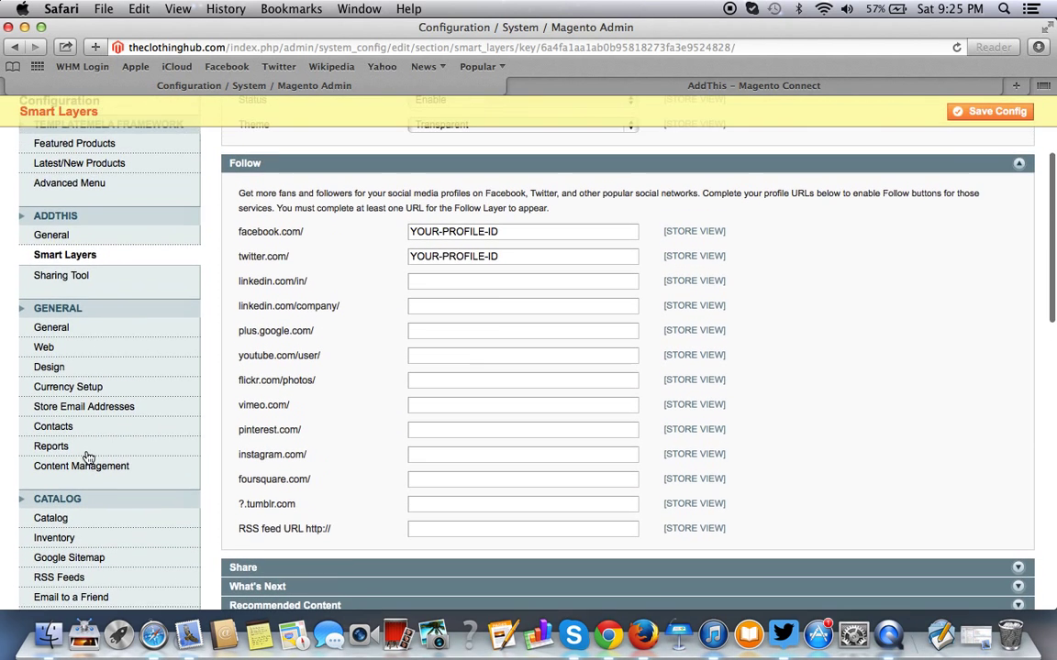
{"action": "left_click", "coordinate": [61, 276]}
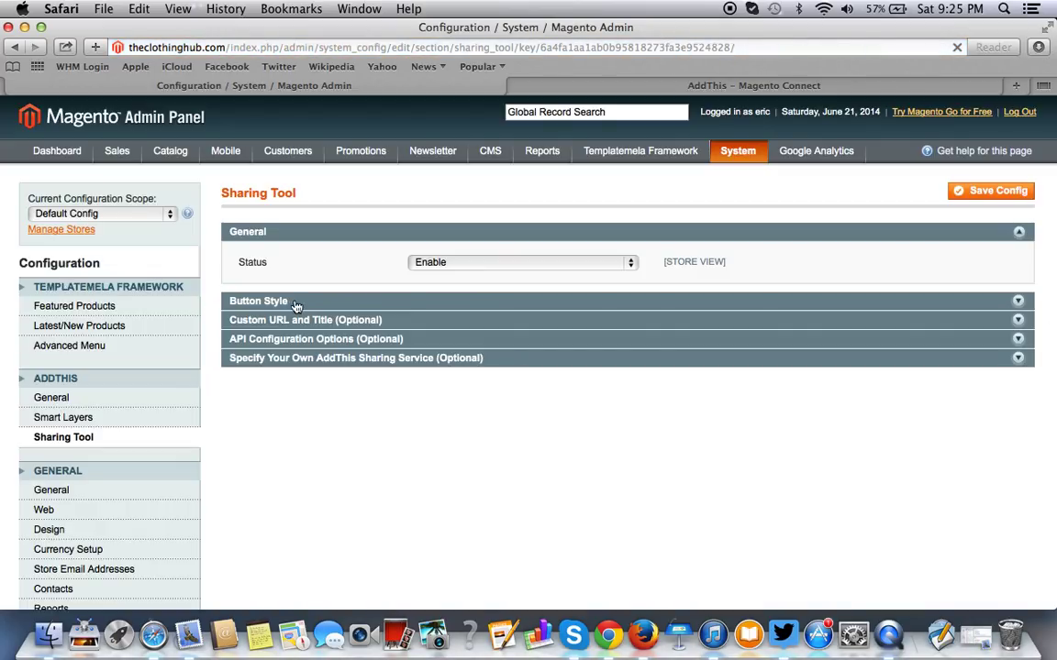
Set Button Style to the Like/Tweet/Share counter option, save the configuration, and start a new browser tab.
{"action": "left_click", "coordinate": [258, 301]}
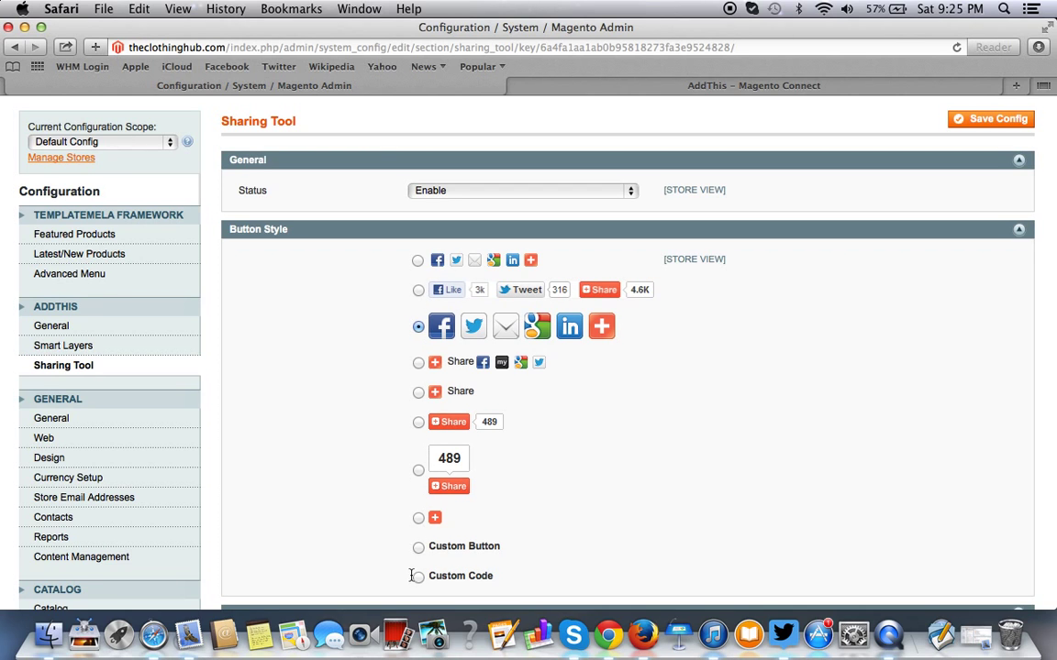
{"action": "left_click", "coordinate": [418, 290]}
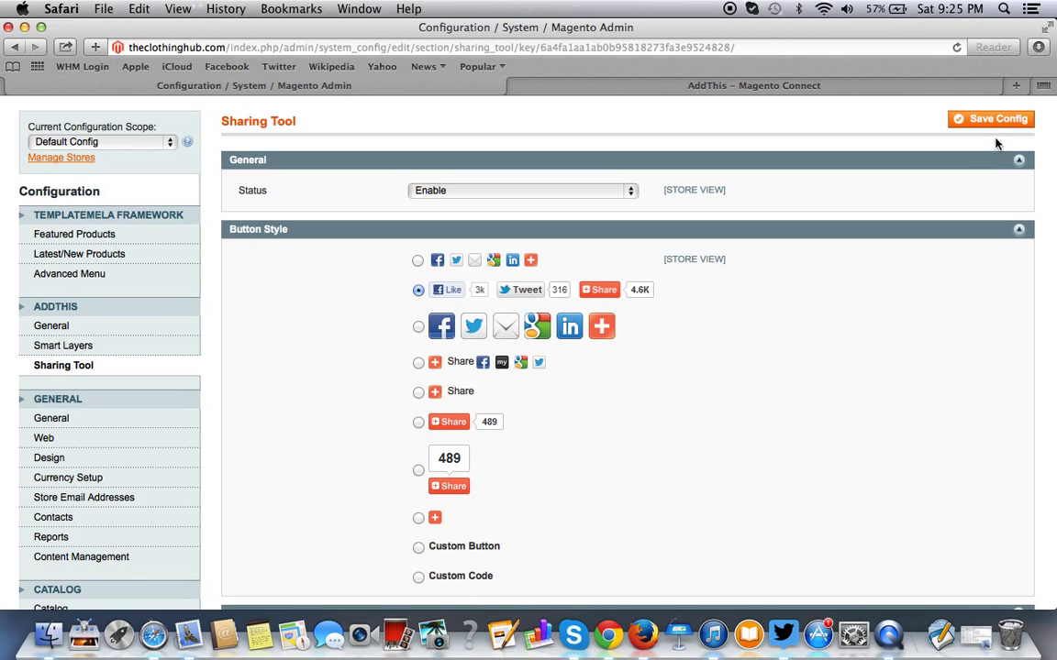
{"action": "left_click", "coordinate": [990, 117]}
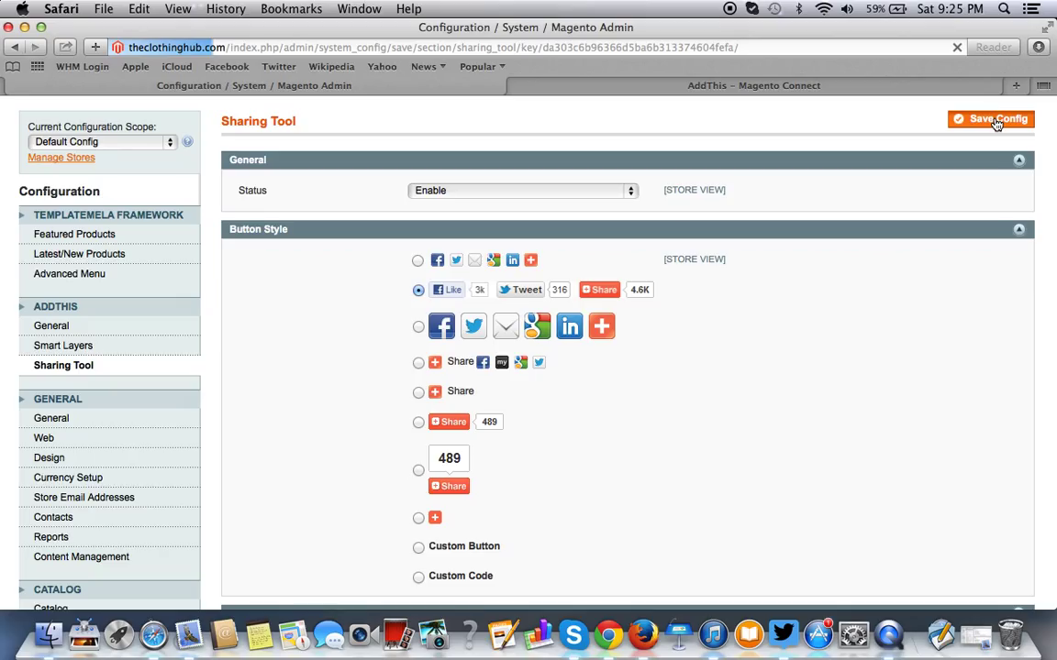
{"action": "mouse_move", "coordinate": [741, 224]}
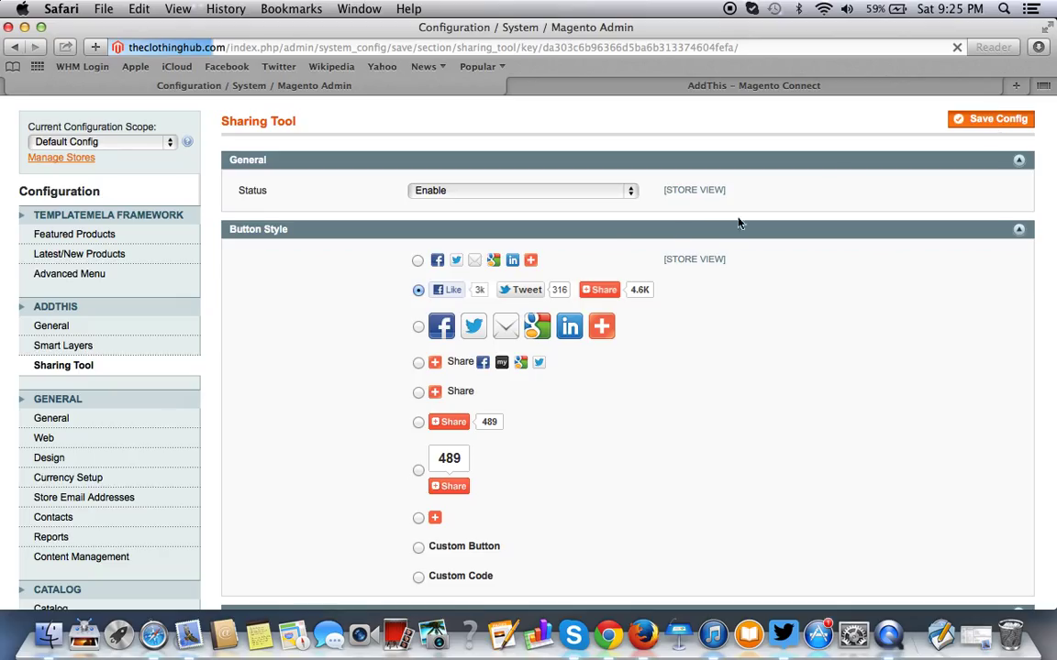
{"action": "mouse_move", "coordinate": [425, 189]}
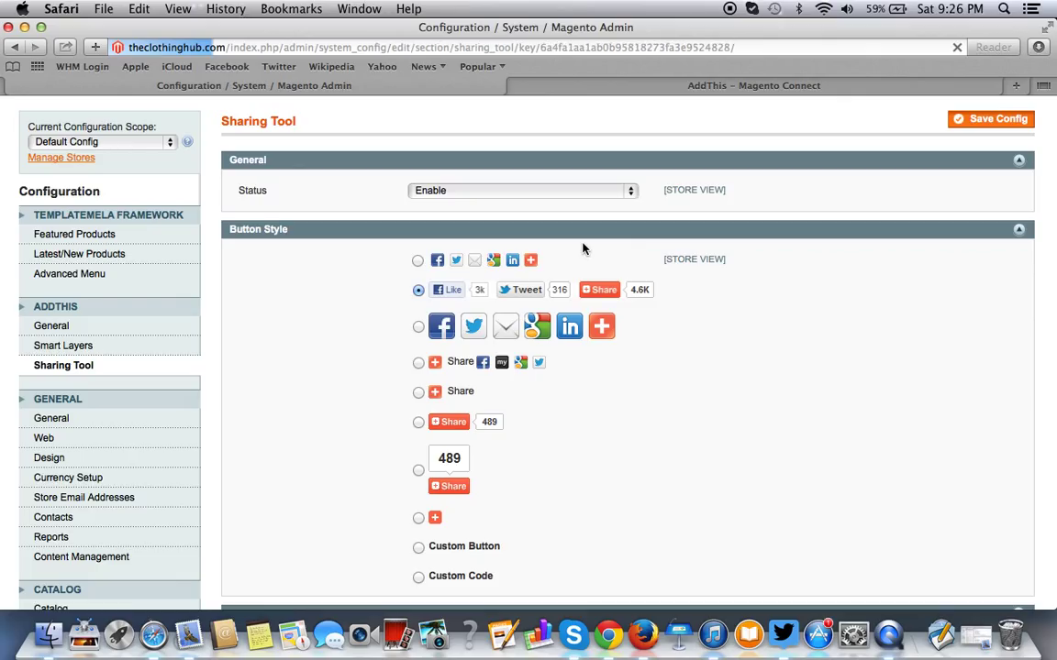
{"action": "left_click", "coordinate": [991, 117]}
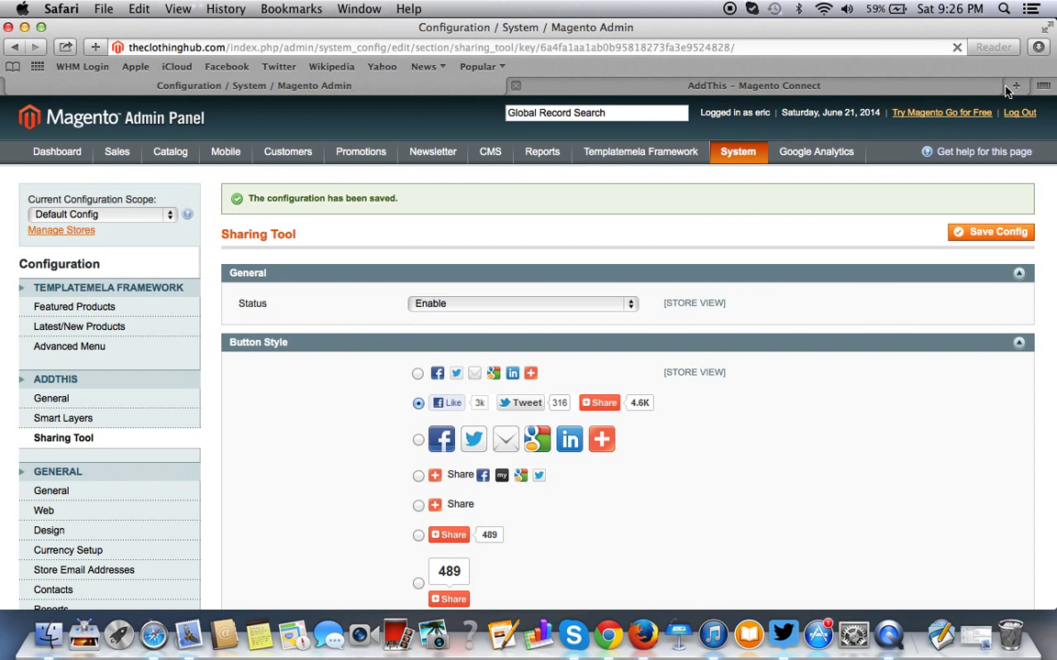
{"action": "left_click", "coordinate": [1016, 86]}
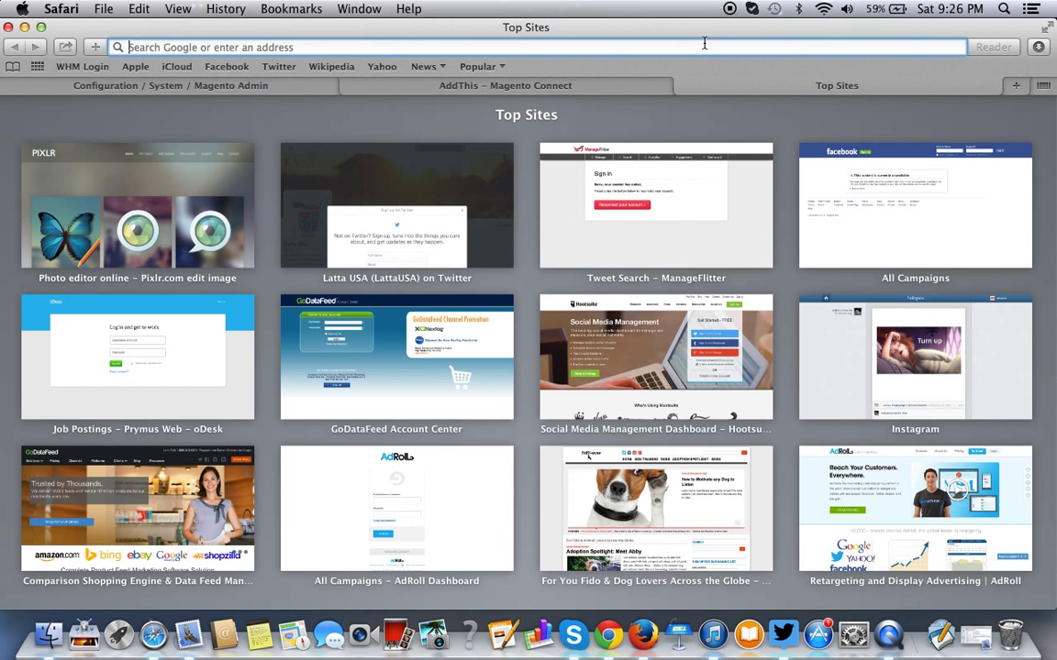
{"action": "type", "text": "www.theclothinghub.com"}
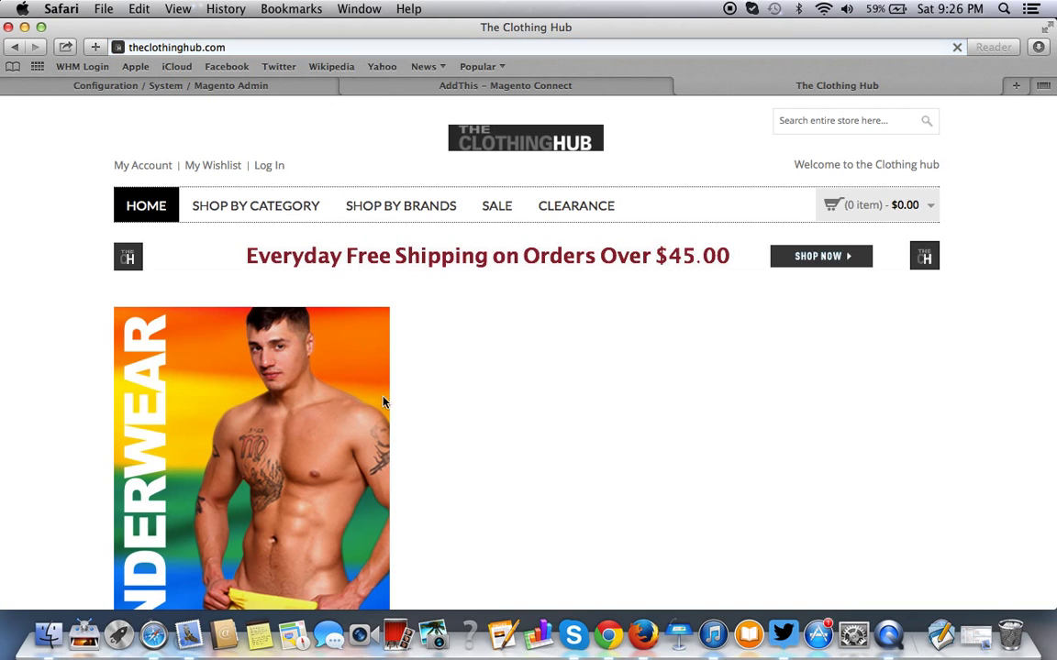
{"action": "scroll", "scroll_direction": "down", "scroll_amount": 3}
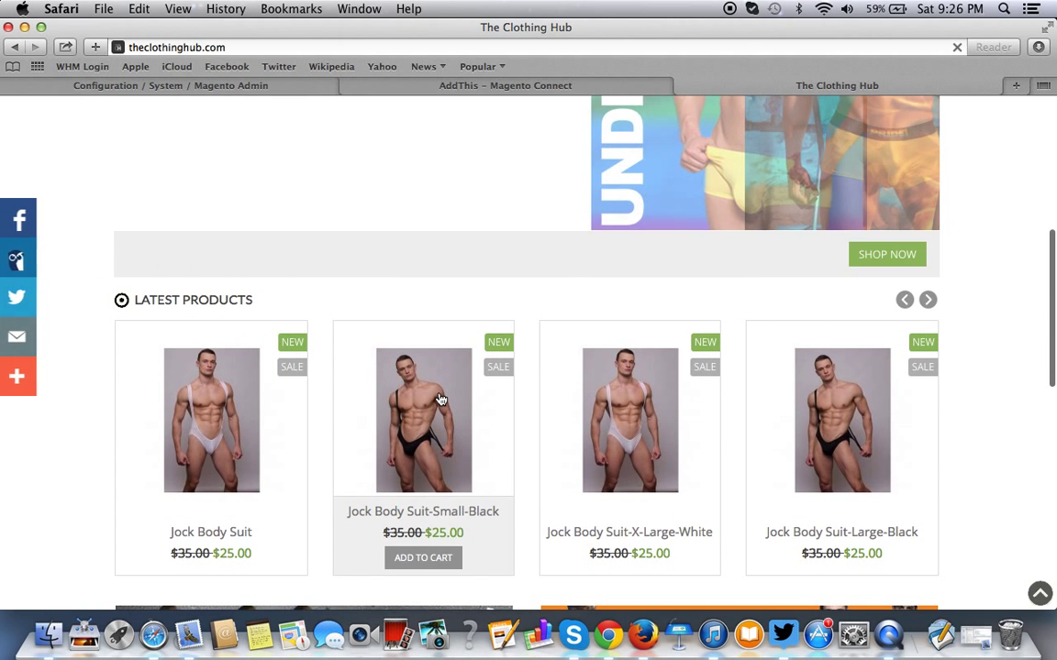
{"action": "left_click", "coordinate": [422, 420]}
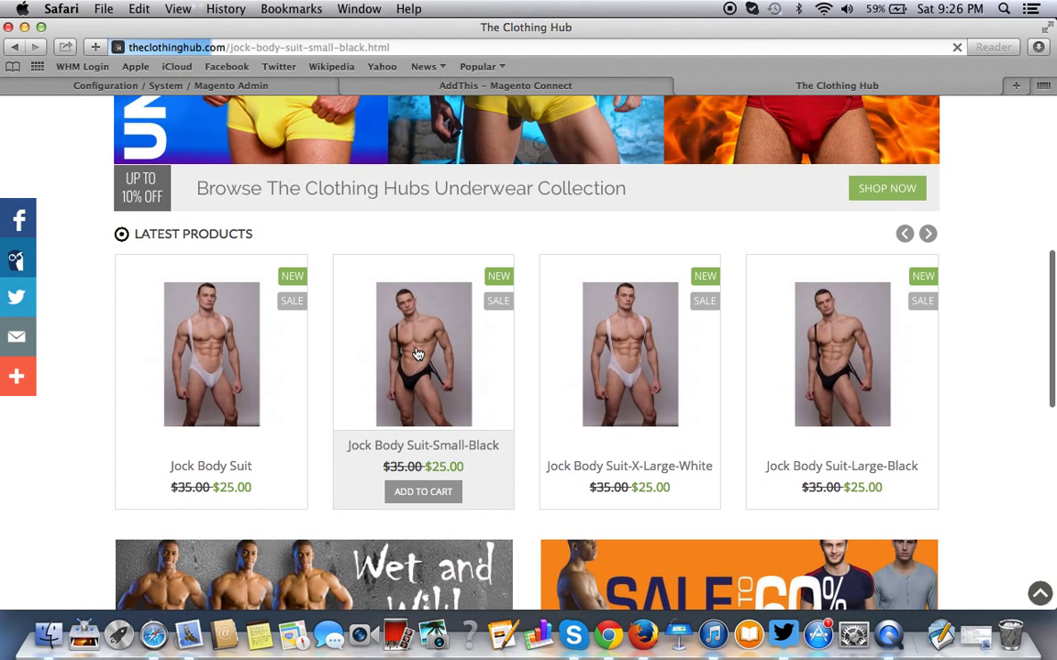
{"action": "left_click", "coordinate": [422, 354]}
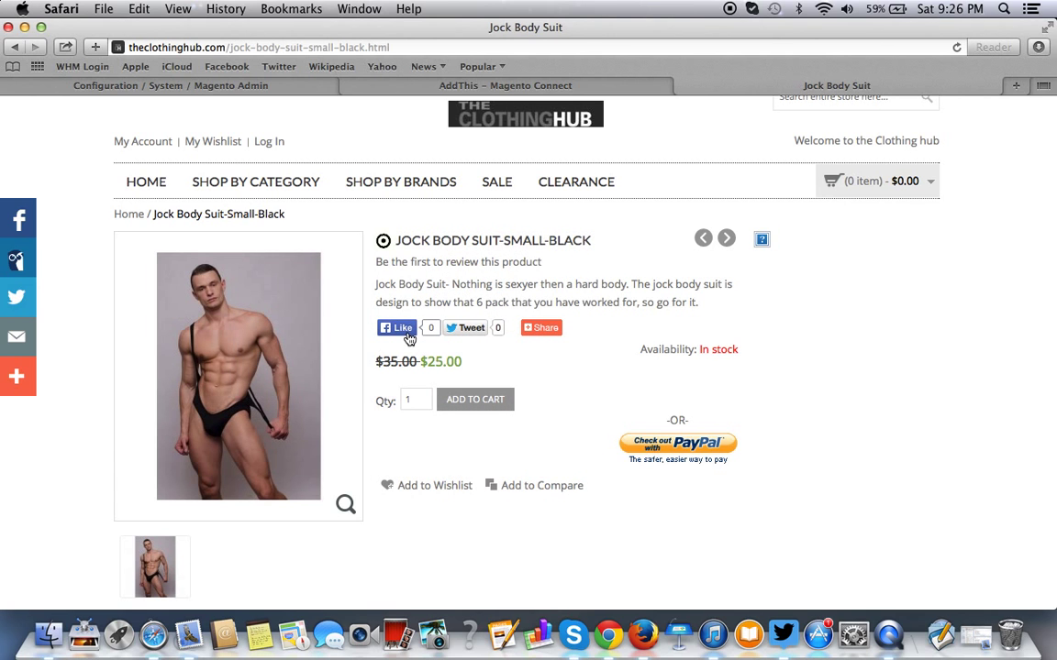
{"action": "mouse_move", "coordinate": [413, 343]}
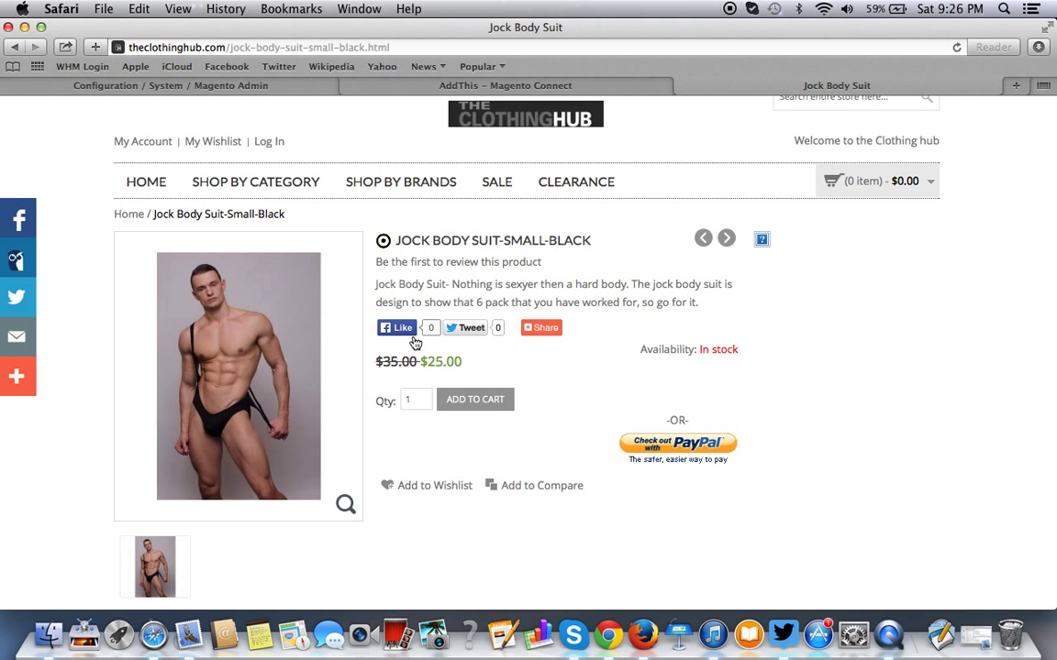
Scroll the product page to check the Like, Tweet, Share buttons and side sharing bar.
{"action": "scroll", "scroll_direction": "down", "scroll_amount": 3}
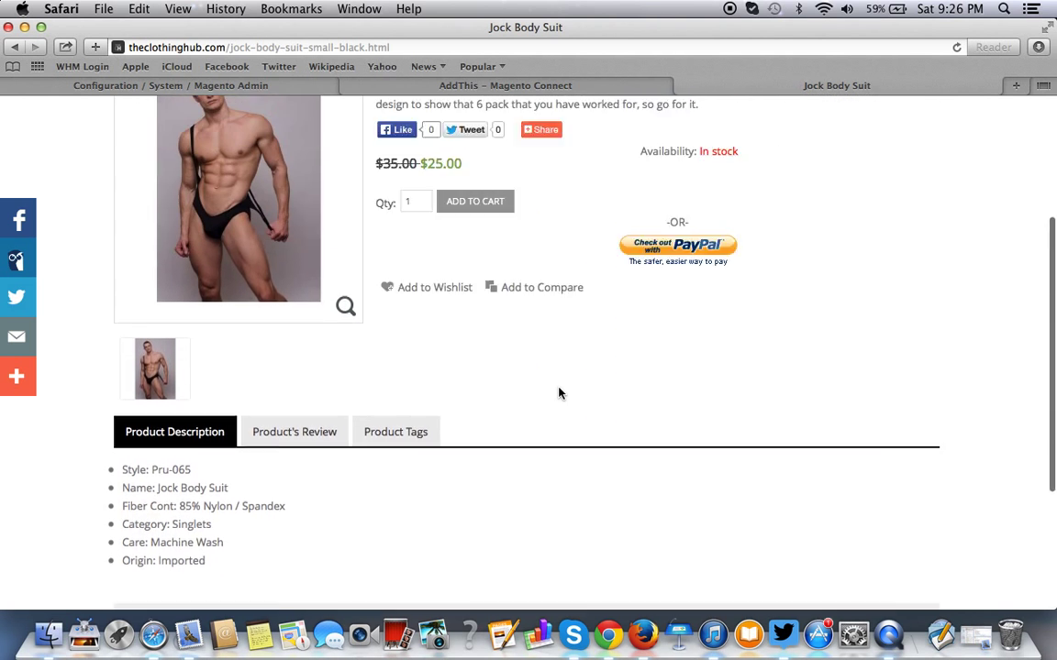
{"action": "scroll", "scroll_direction": "up", "scroll_amount": 3}
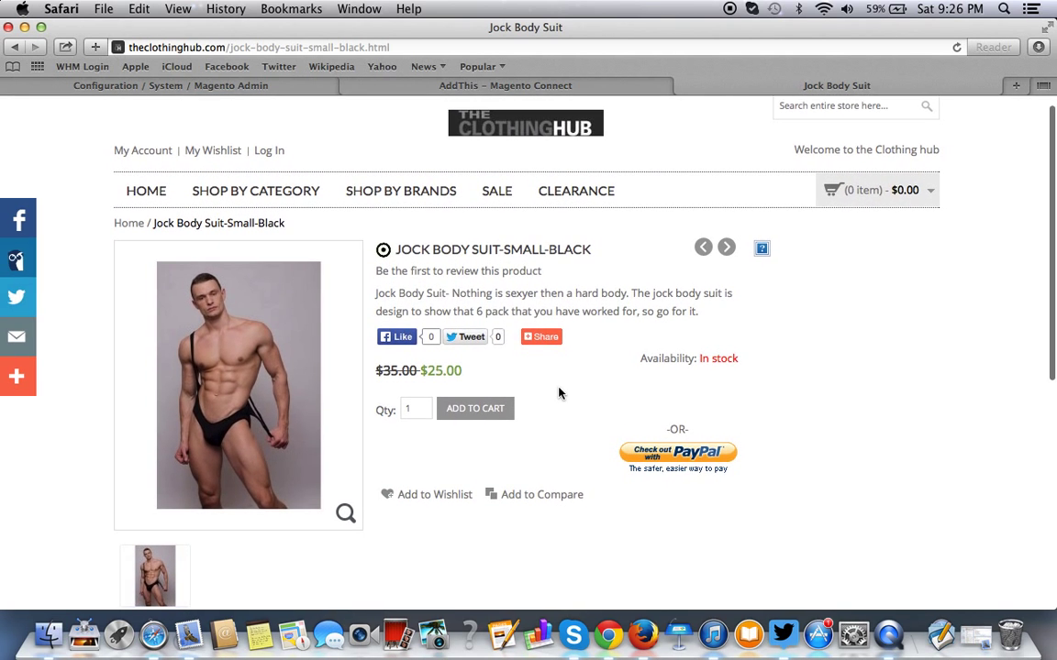
{"action": "scroll", "scroll_direction": "down", "scroll_amount": 3}
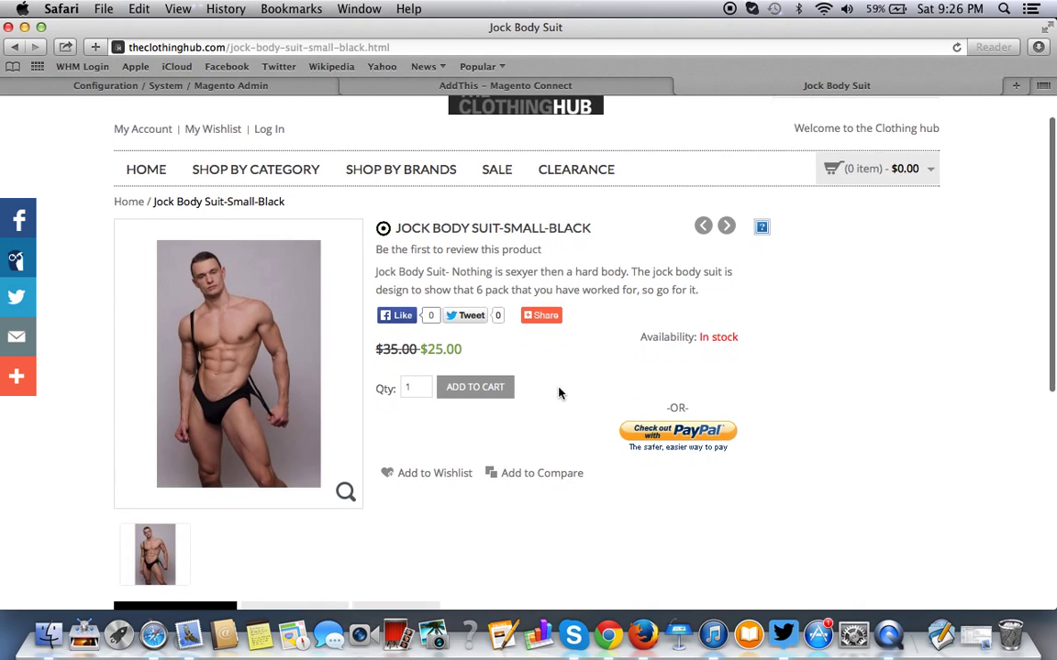